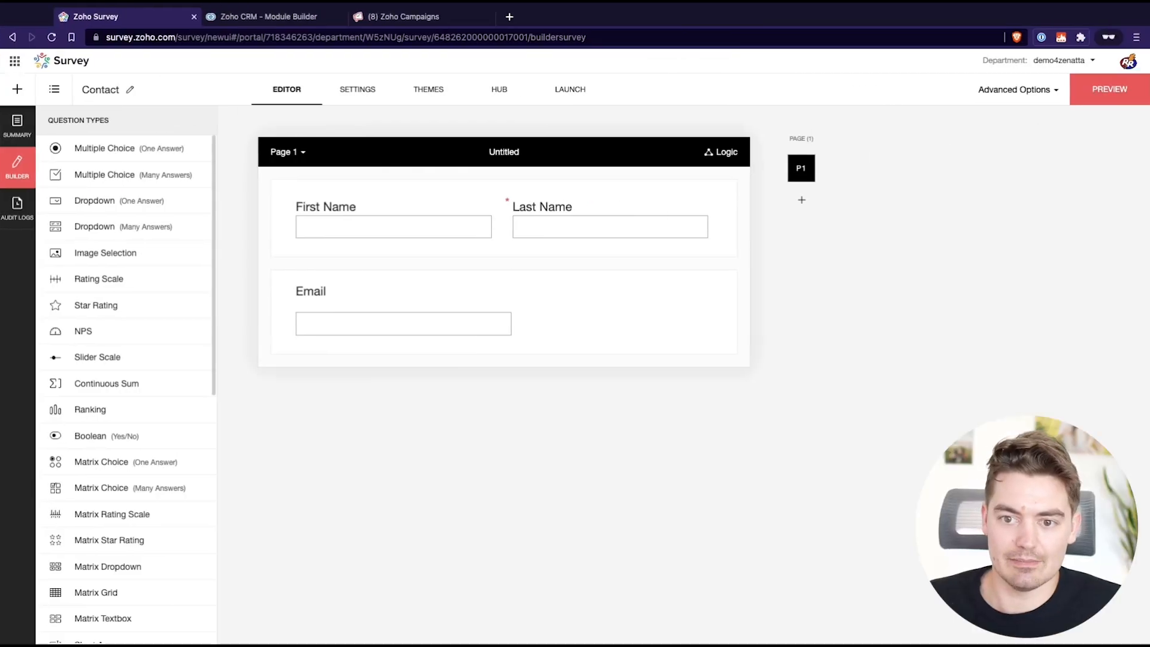
pyautogui.moveTo(282, 234)
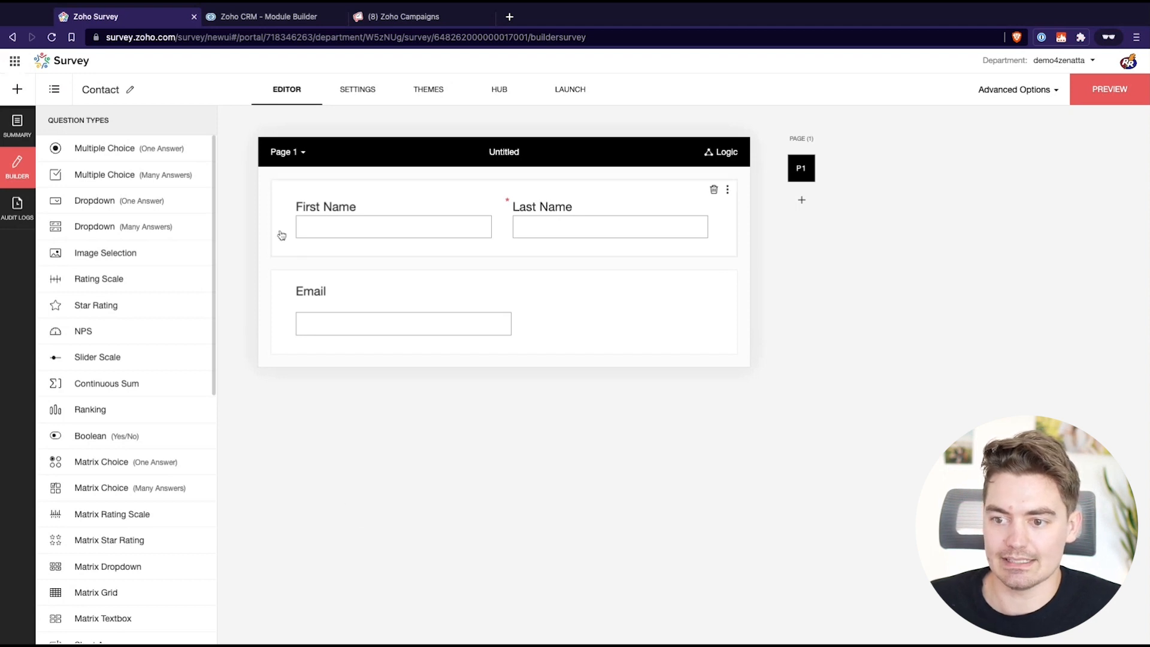
pyautogui.moveTo(380, 251)
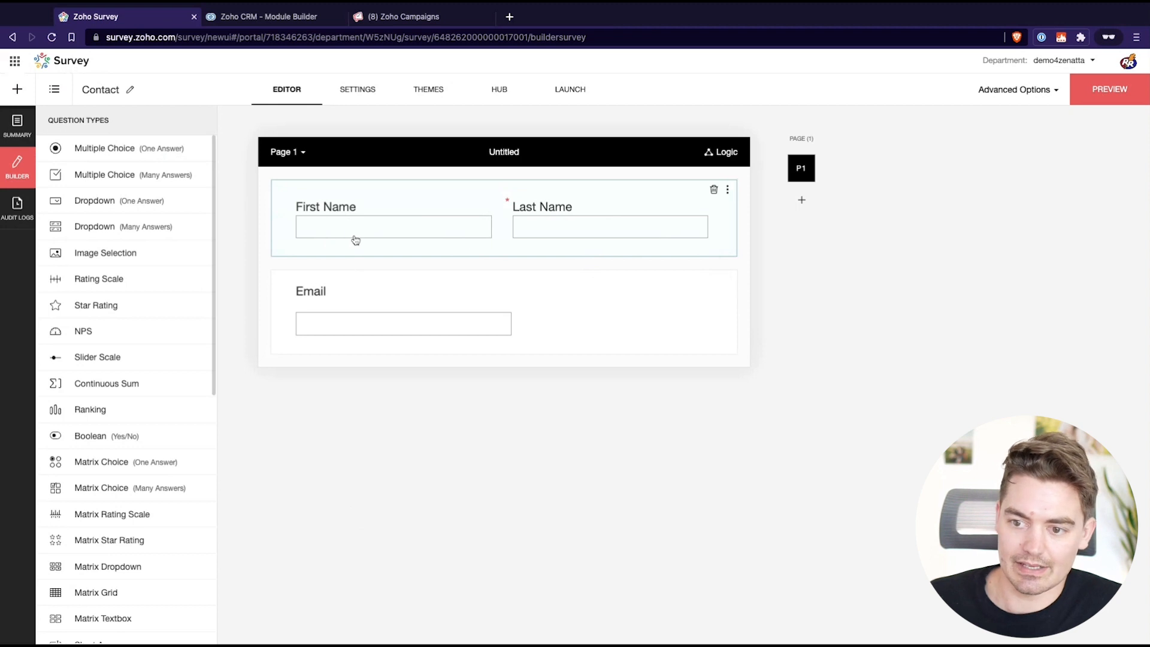
pyautogui.moveTo(327, 230)
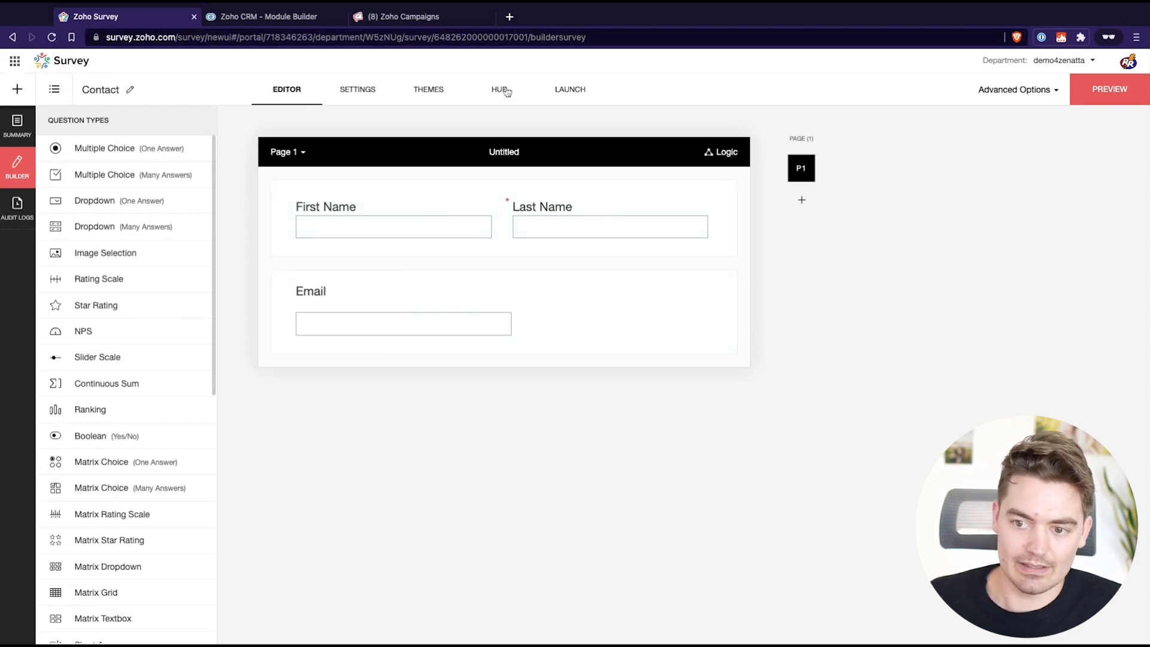
# In the survey's Zoho CRM integration, map Enter Campaigns Workflow to the direct value Yes.
pyautogui.click(499, 90)
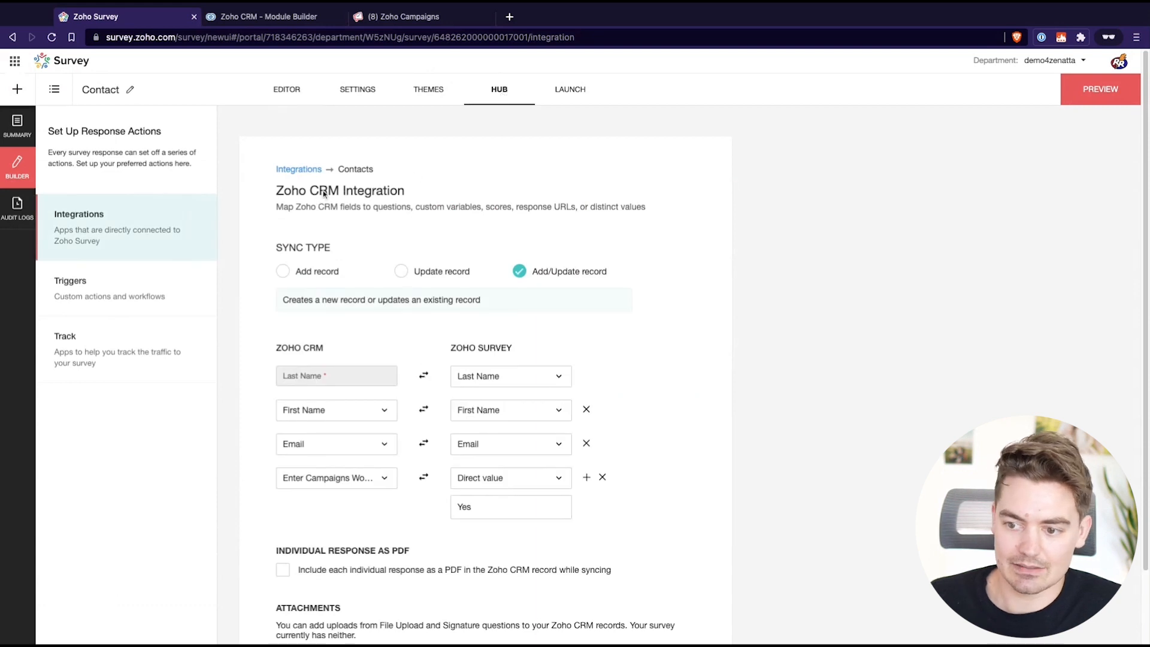
pyautogui.moveTo(506, 226)
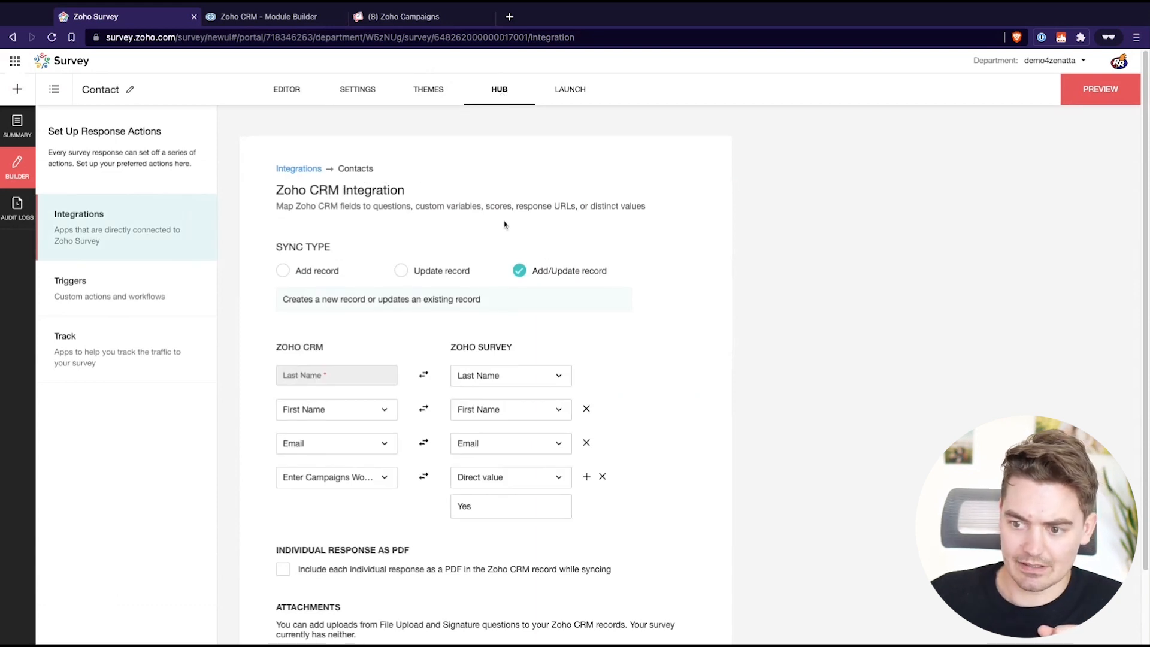
pyautogui.scroll(-3)
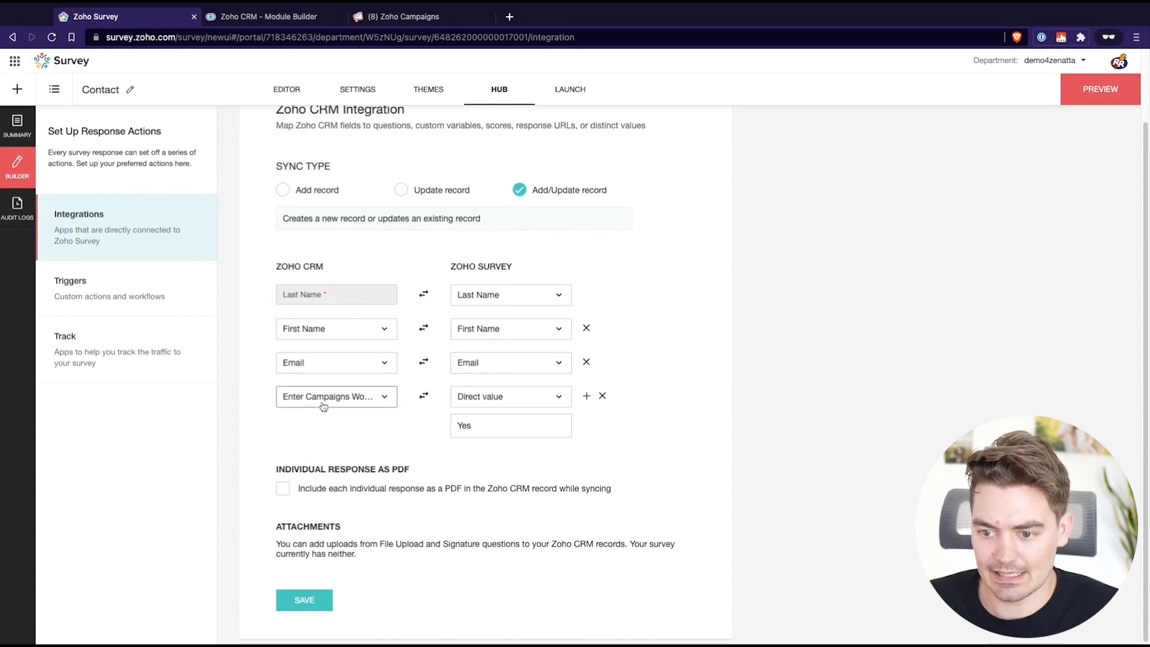
pyautogui.moveTo(311, 406)
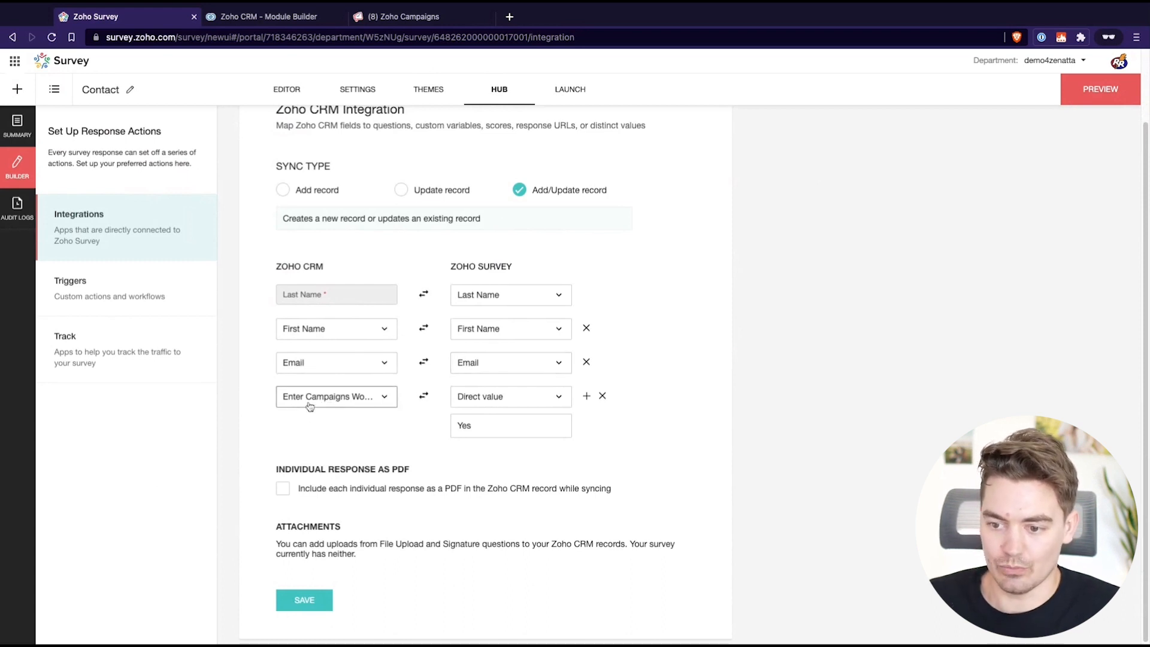
pyautogui.click(336, 397)
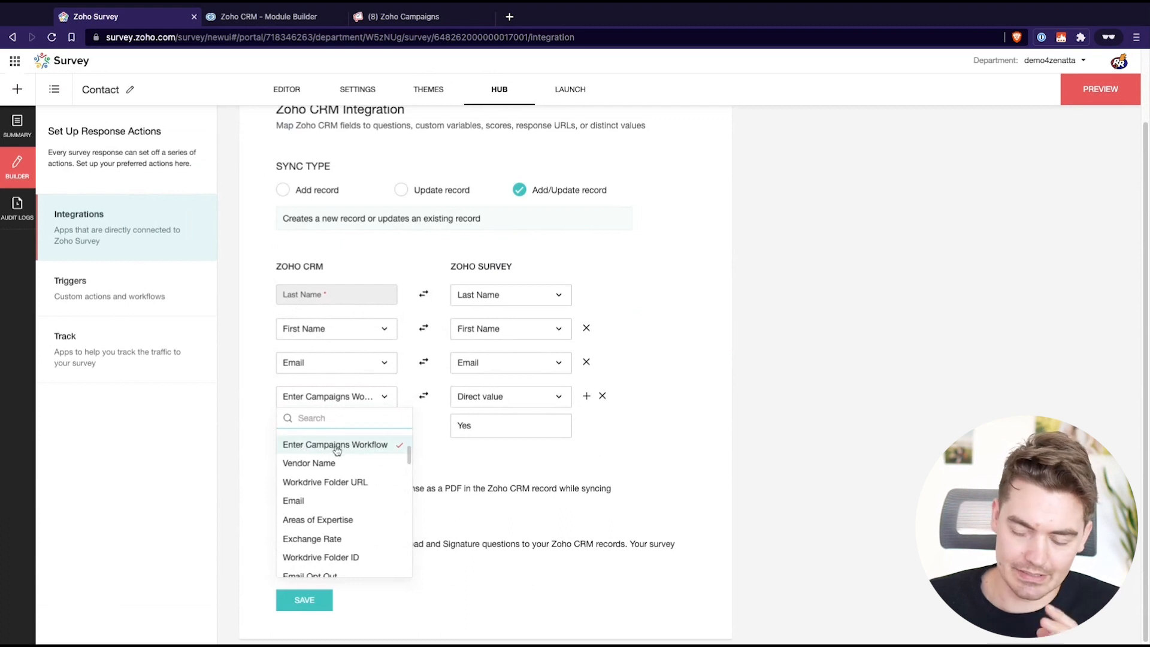
pyautogui.click(335, 445)
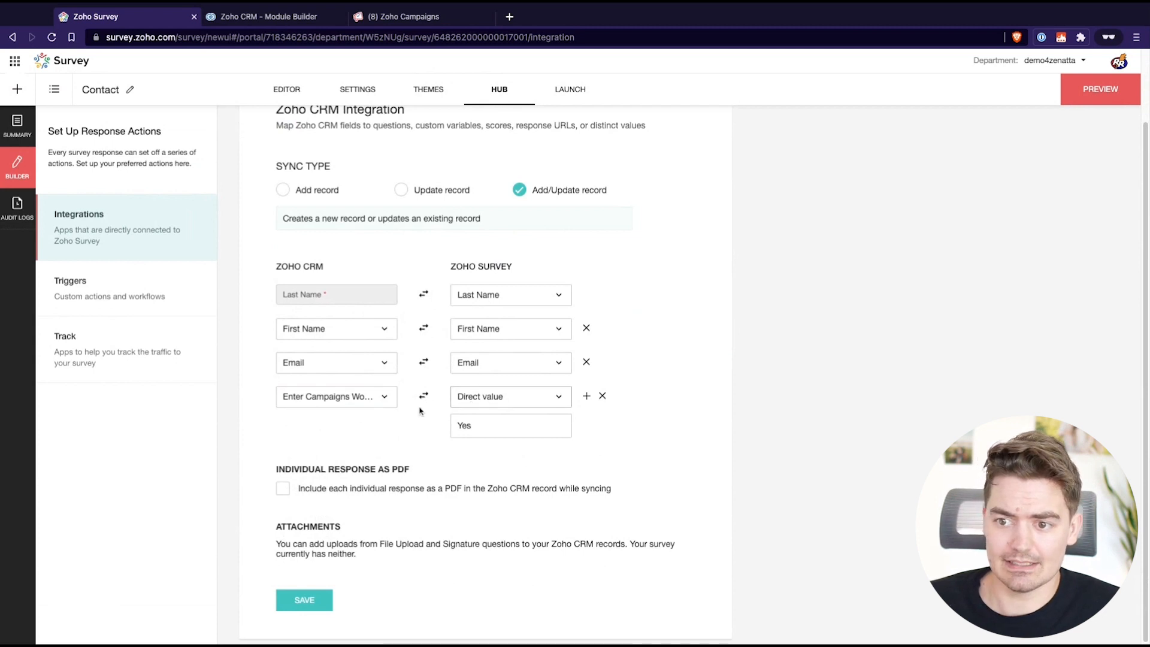
pyautogui.moveTo(428, 229)
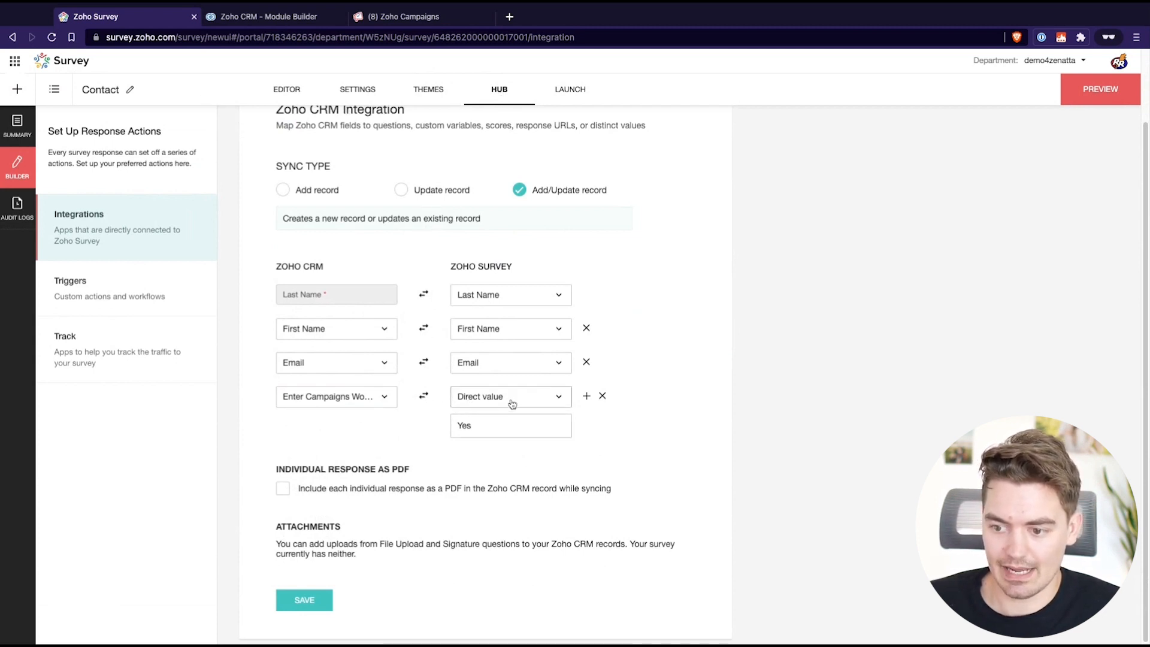
pyautogui.click(511, 397)
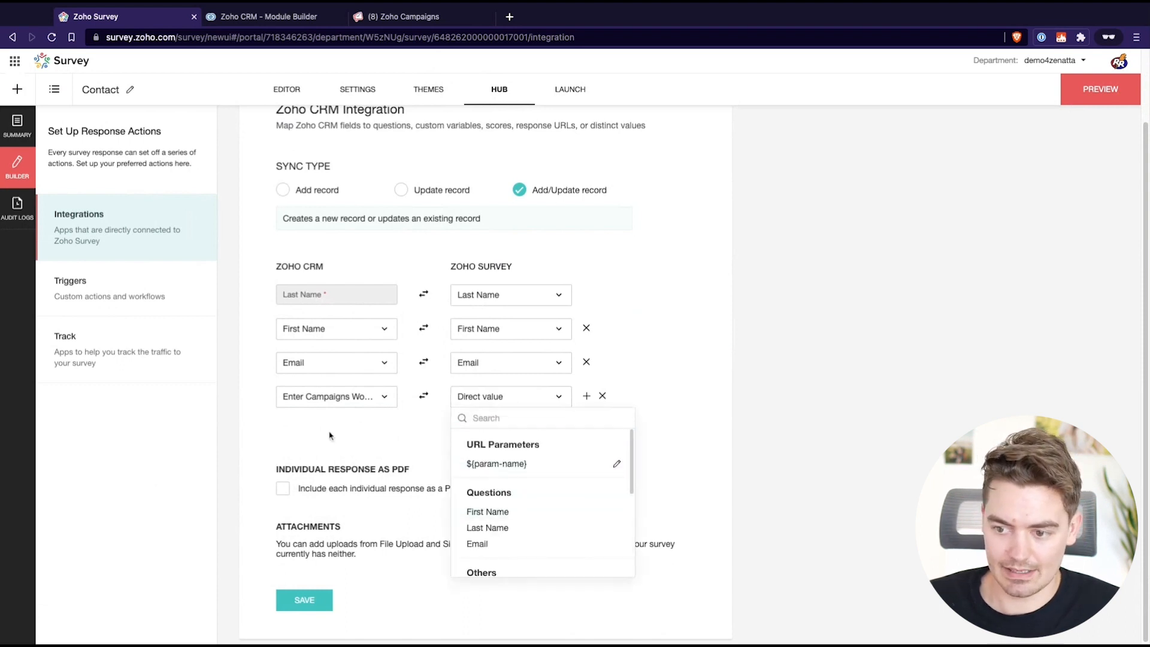
pyautogui.write('Yes')
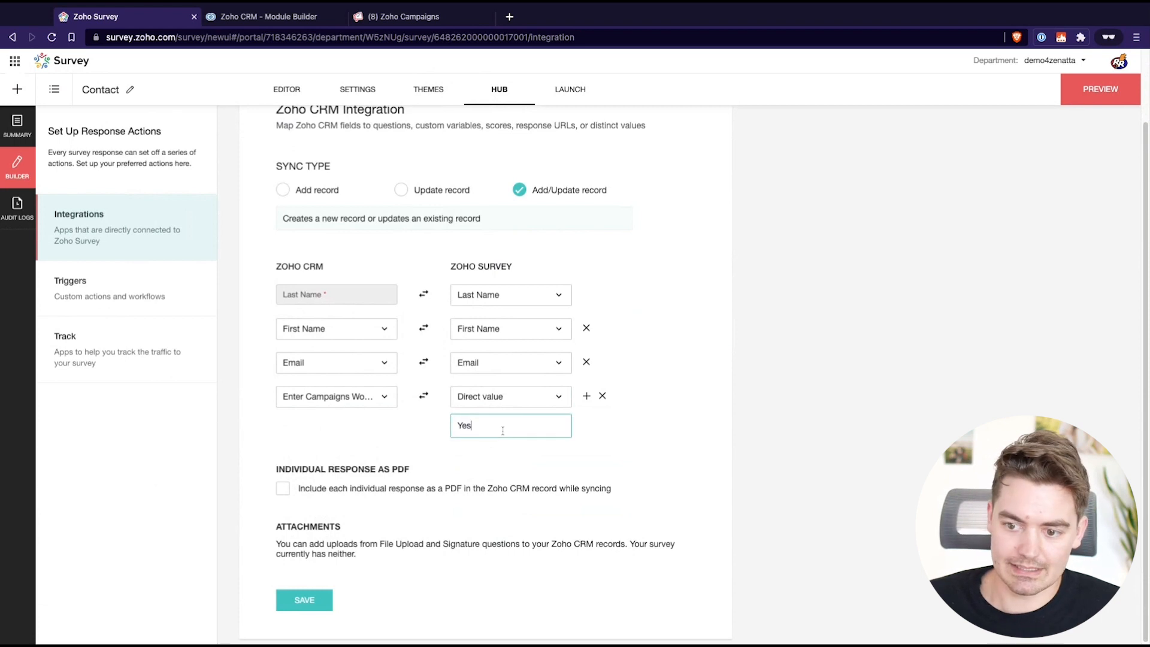
pyautogui.doubleClick(464, 426)
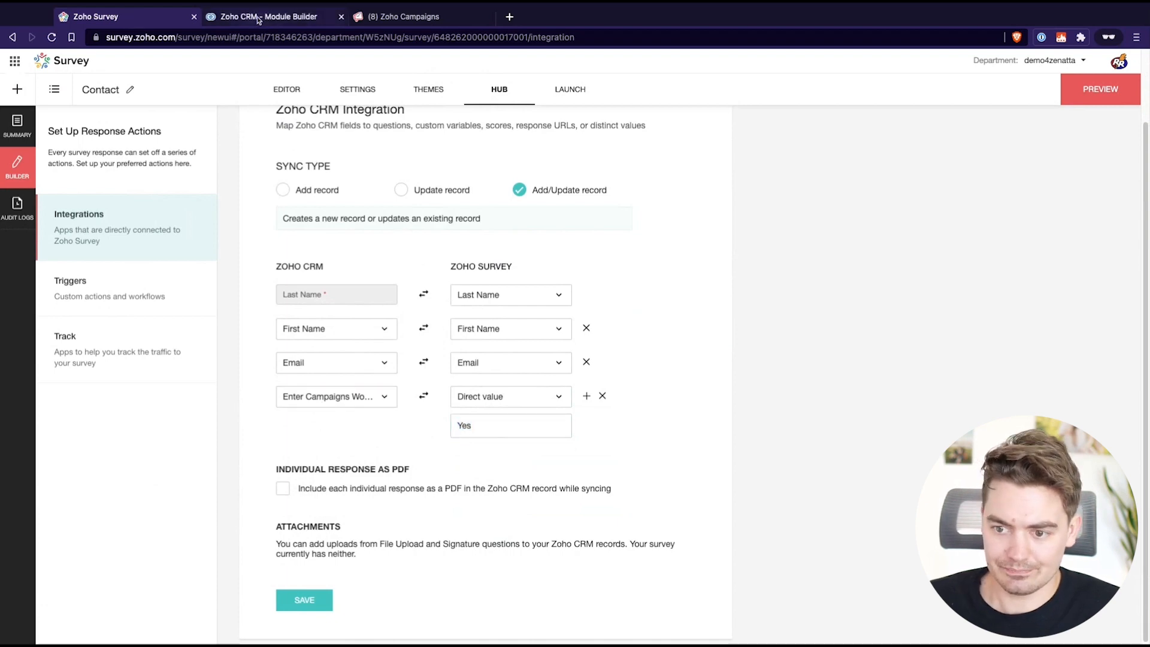
# Switch to the Zoho CRM Module Builder, then to the Zoho Campaigns workflows page.
pyautogui.click(267, 17)
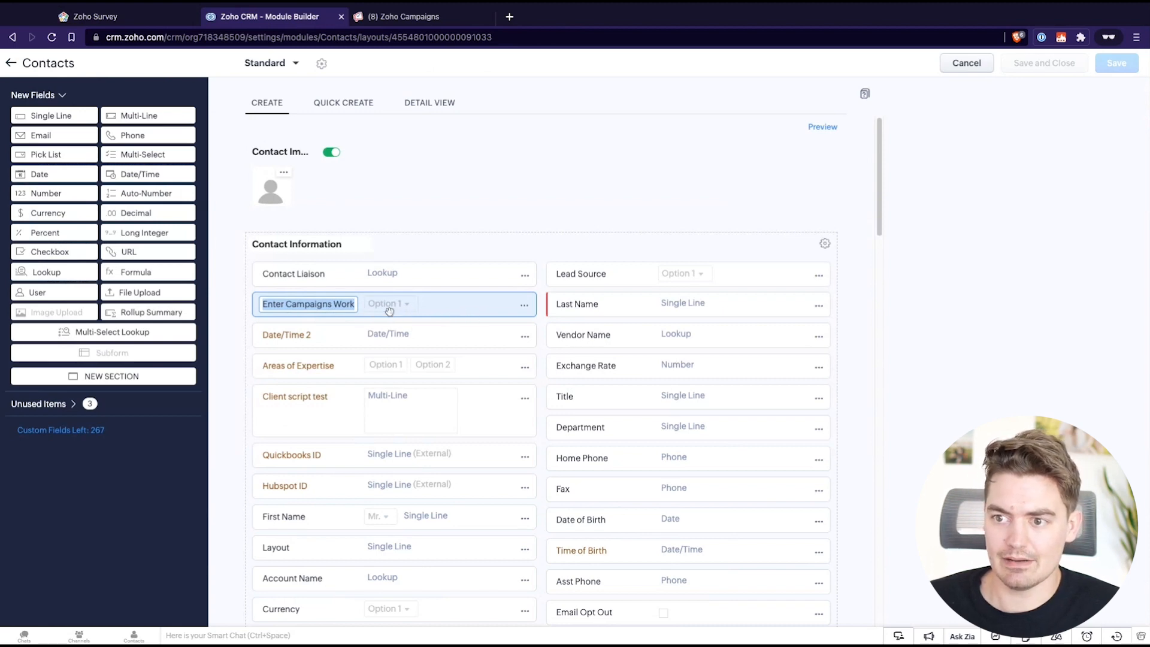
pyautogui.click(409, 16)
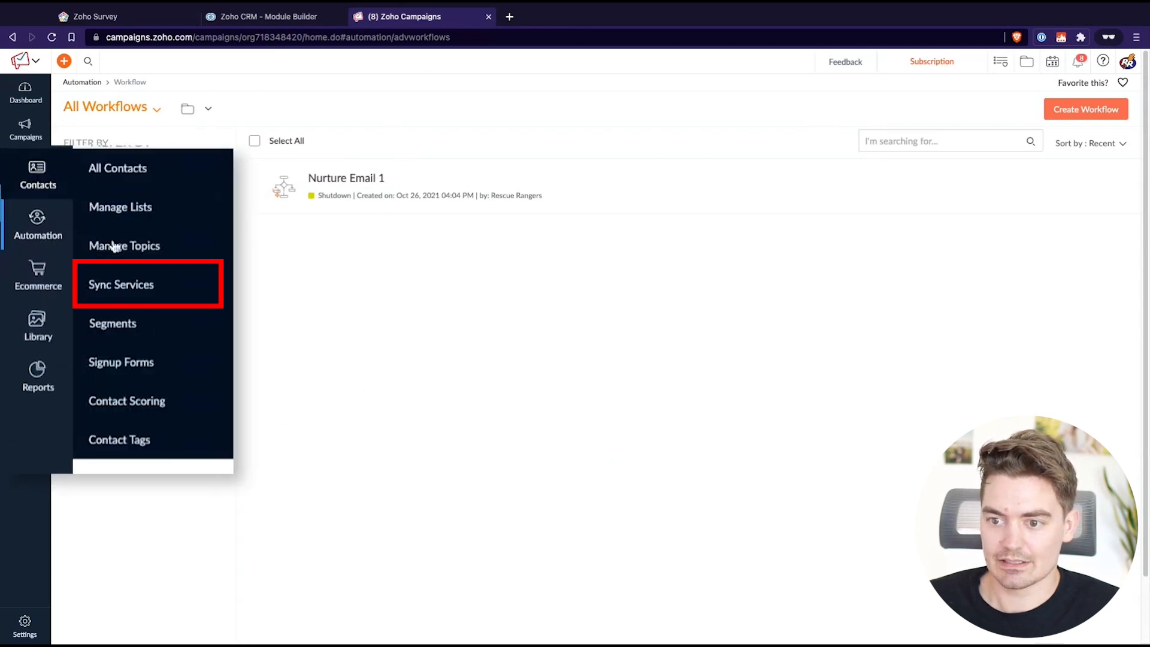
# Open the active Zoho CRM Contacts sync from Sync Services in edit mode.
pyautogui.click(121, 284)
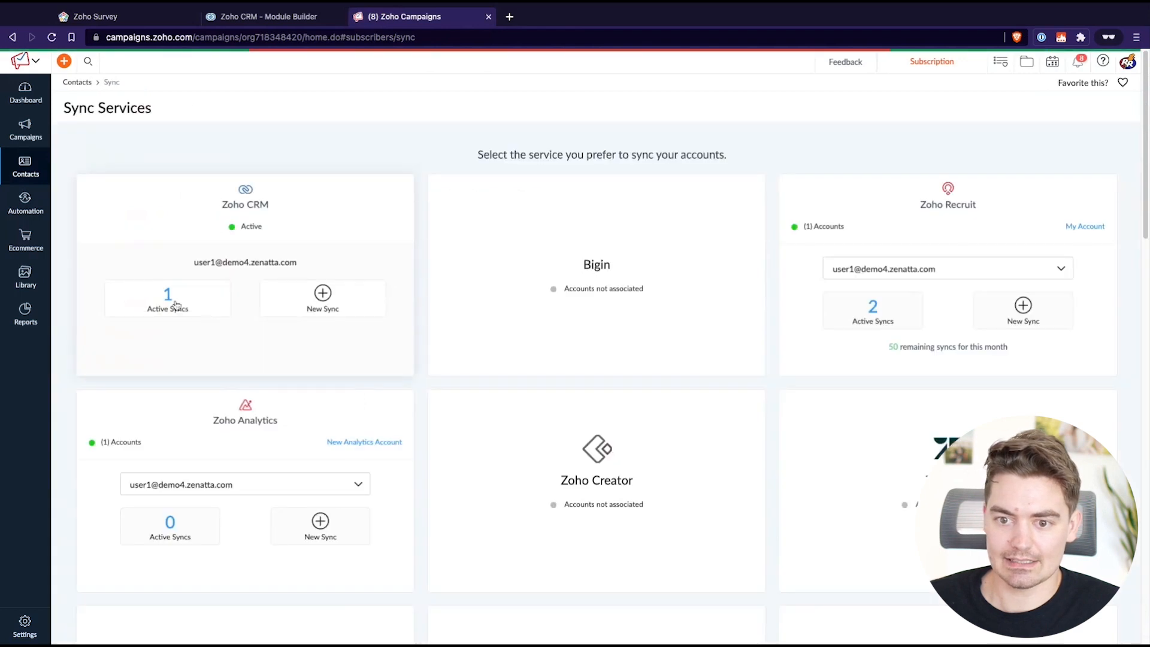
pyautogui.click(168, 299)
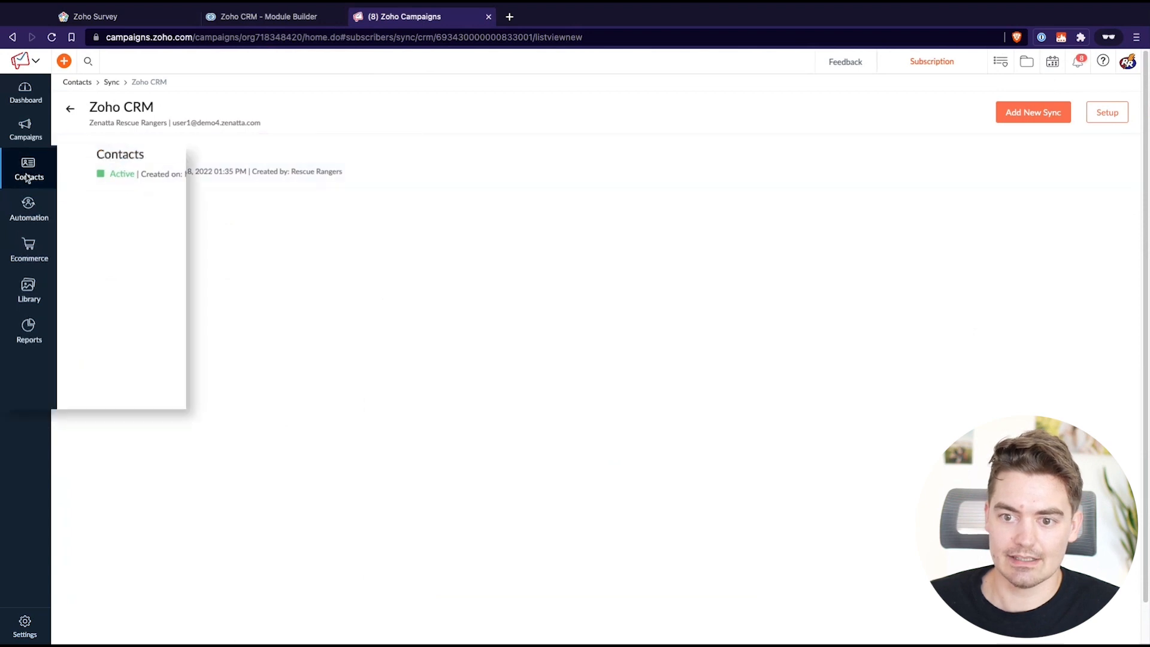
pyautogui.click(28, 167)
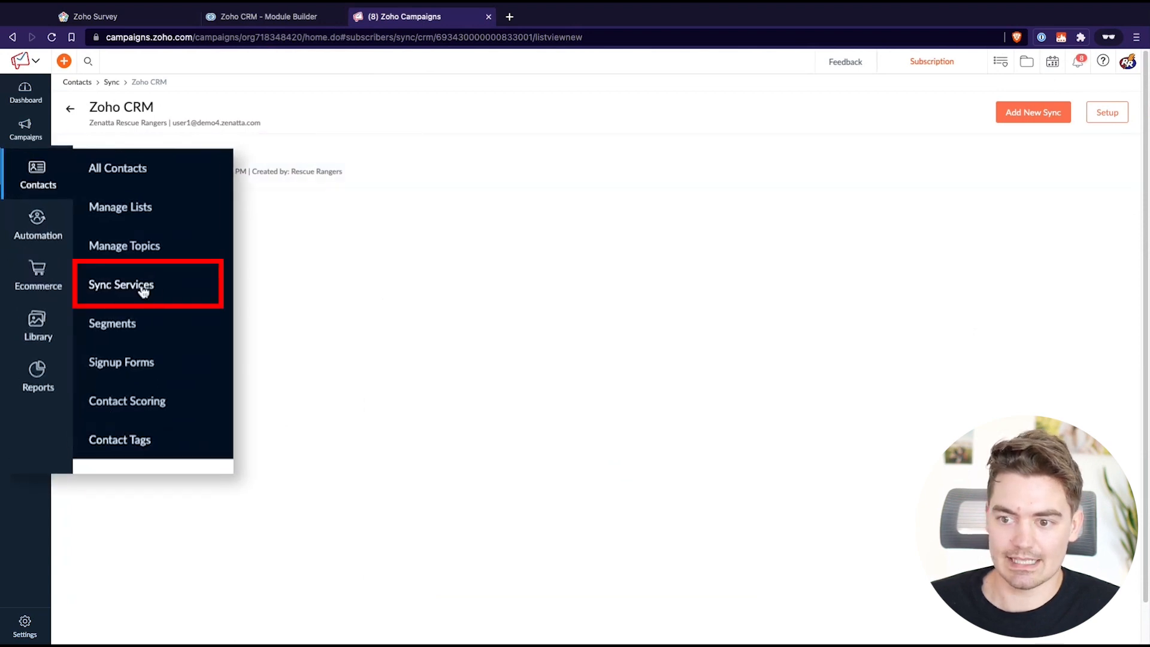
pyautogui.click(122, 285)
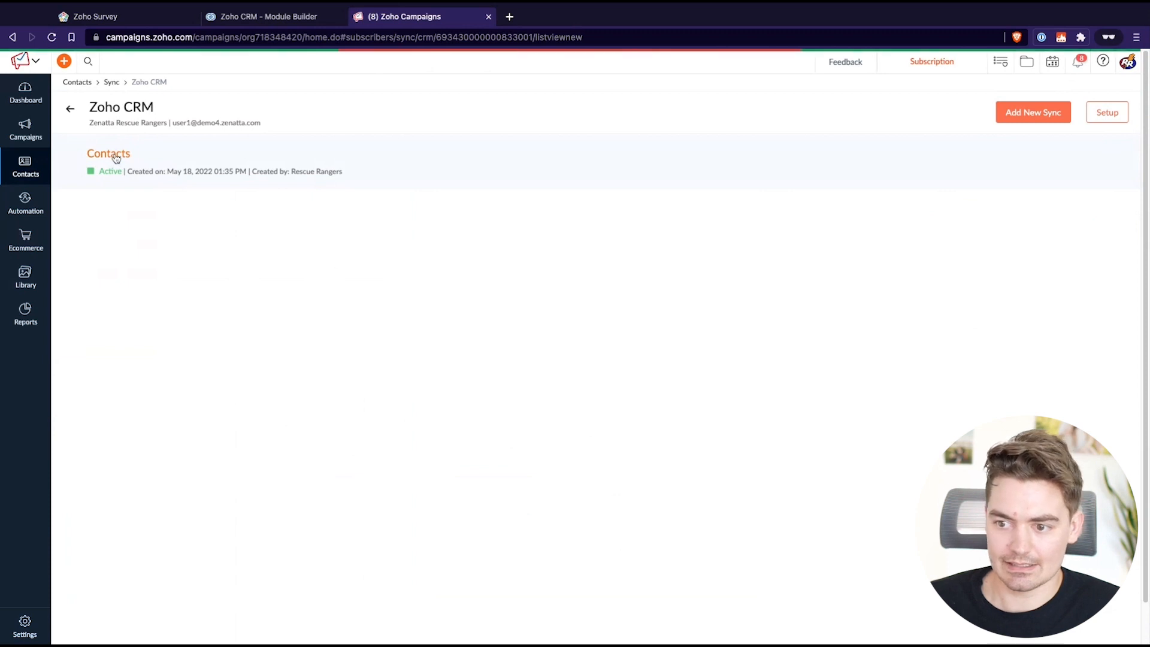
pyautogui.click(109, 153)
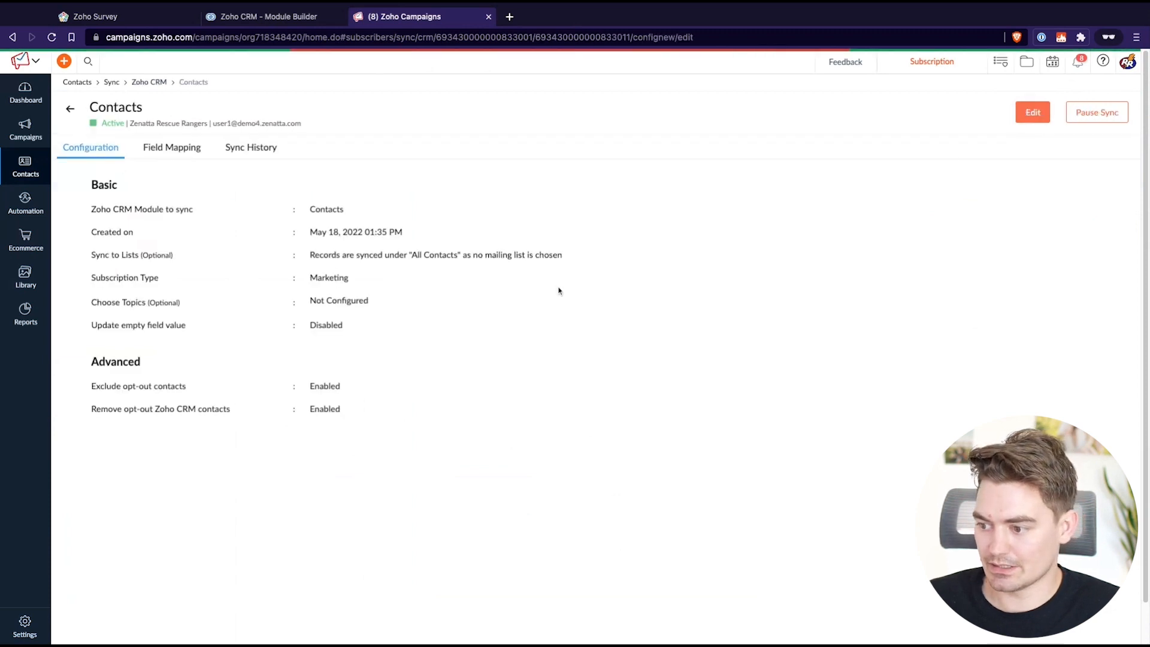
pyautogui.click(1033, 112)
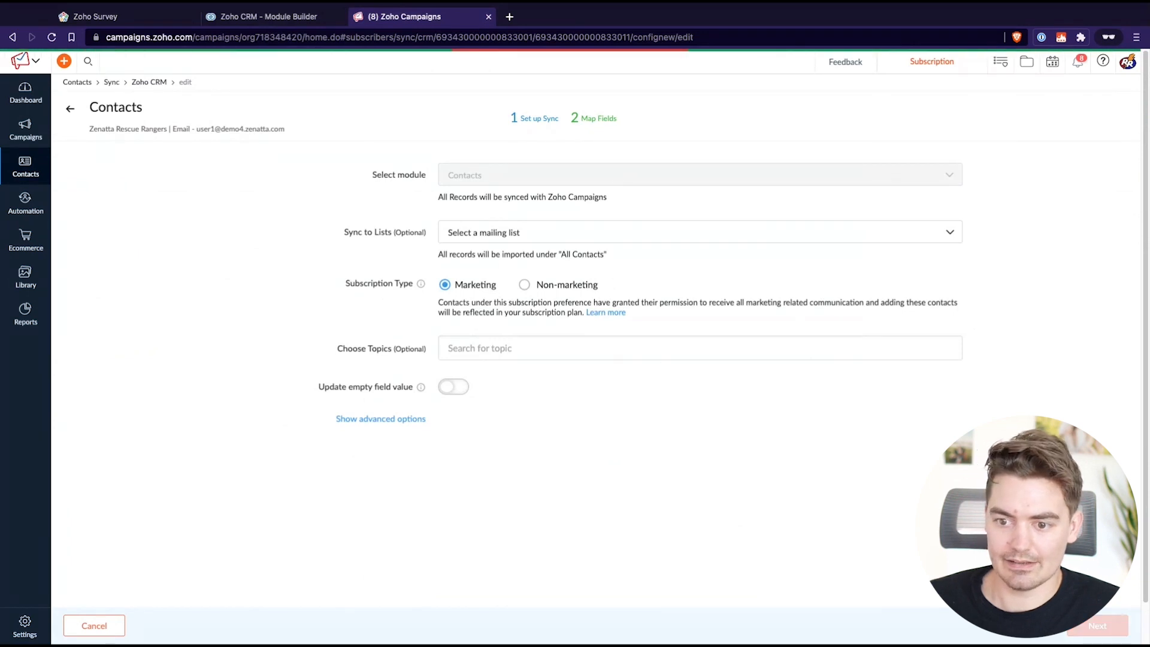
# Add a mapping from CRM field Enter Campaigns Workflow to a new Campaigns field, then initiate.
pyautogui.click(1100, 641)
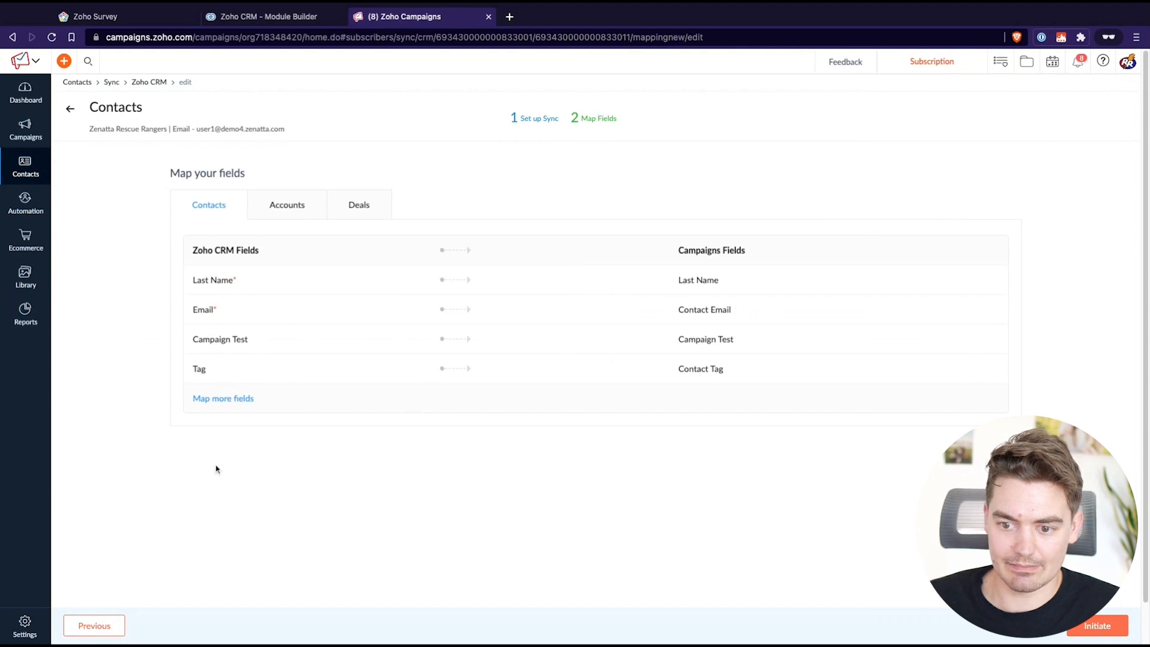
pyautogui.click(223, 398)
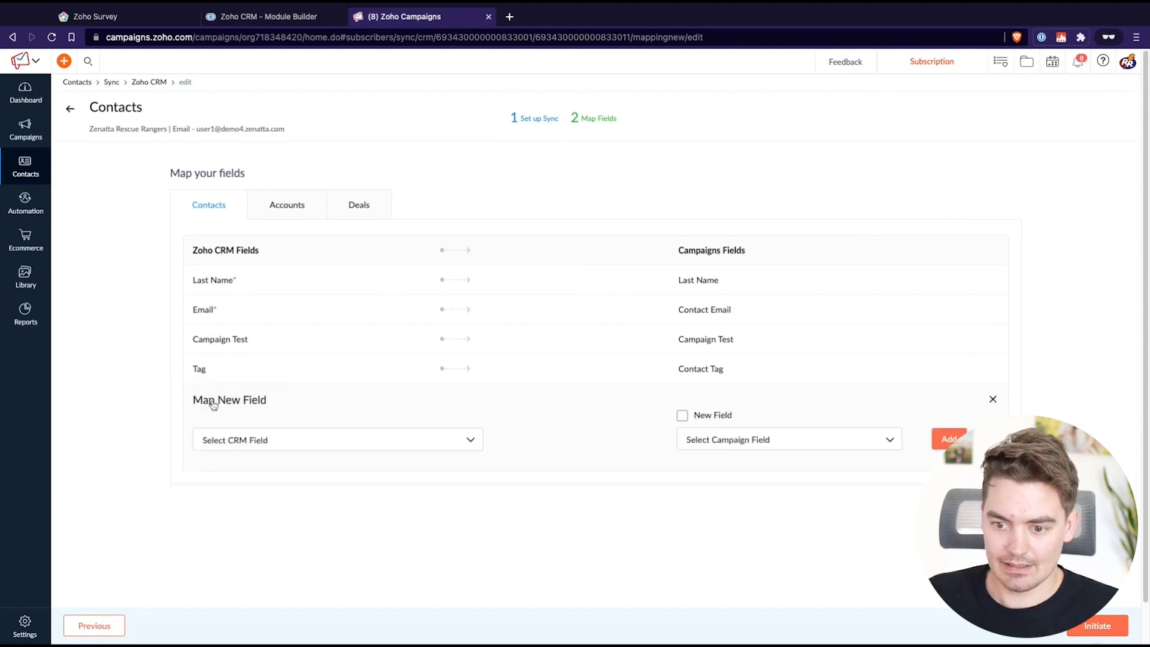
pyautogui.click(338, 439)
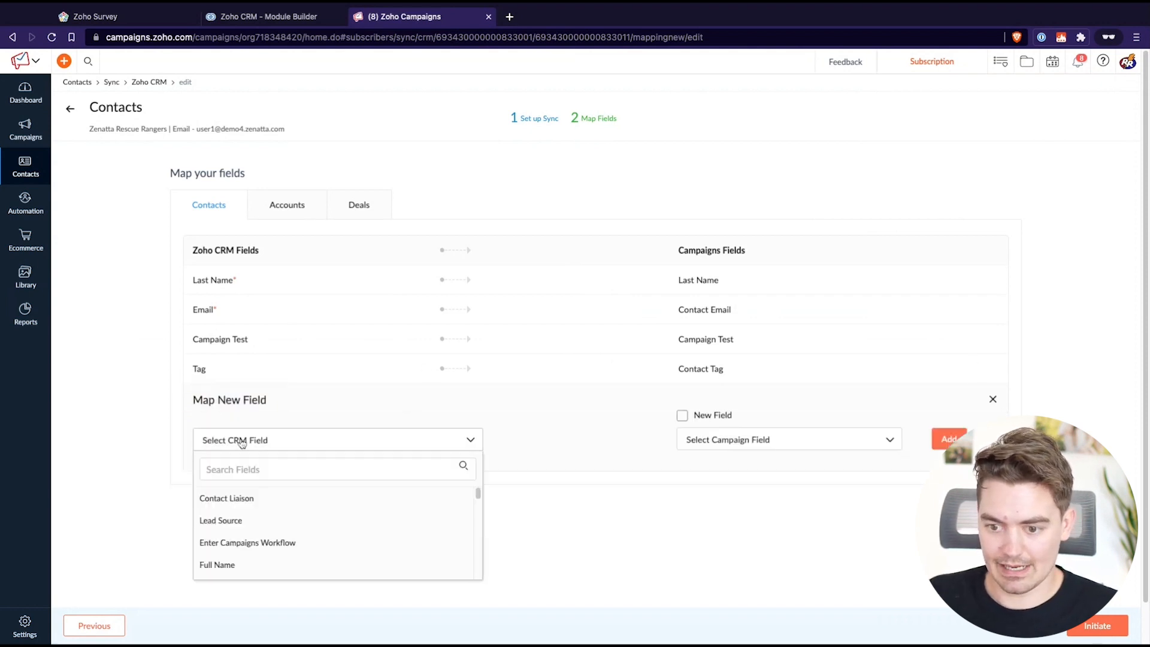
pyautogui.write('enter')
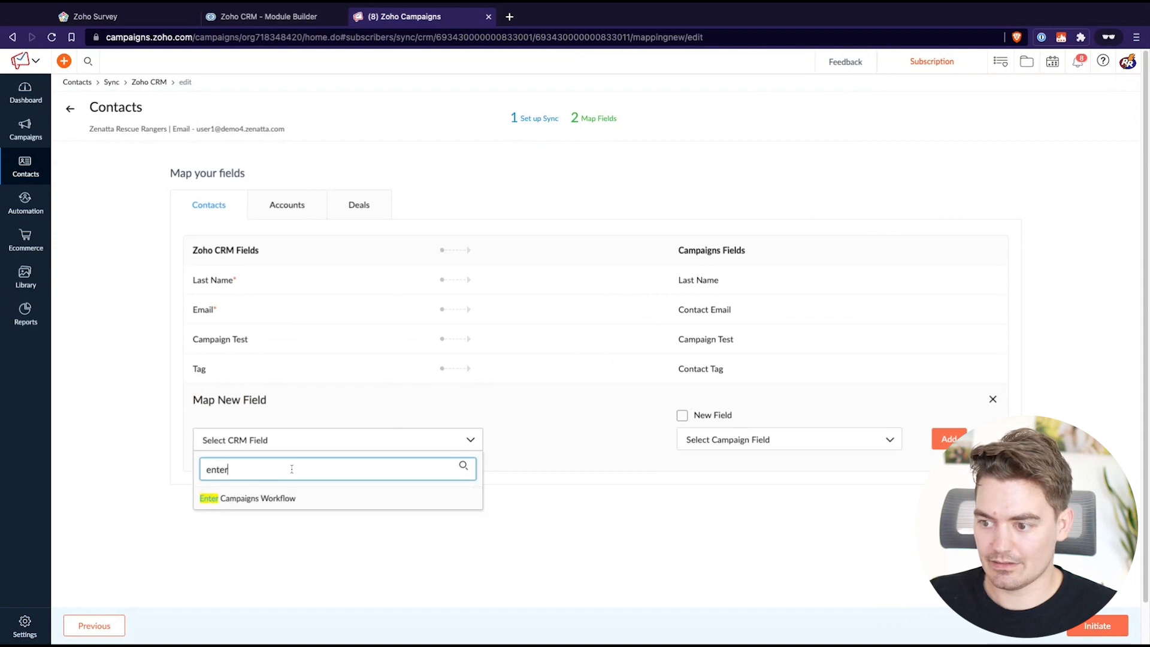
pyautogui.click(247, 499)
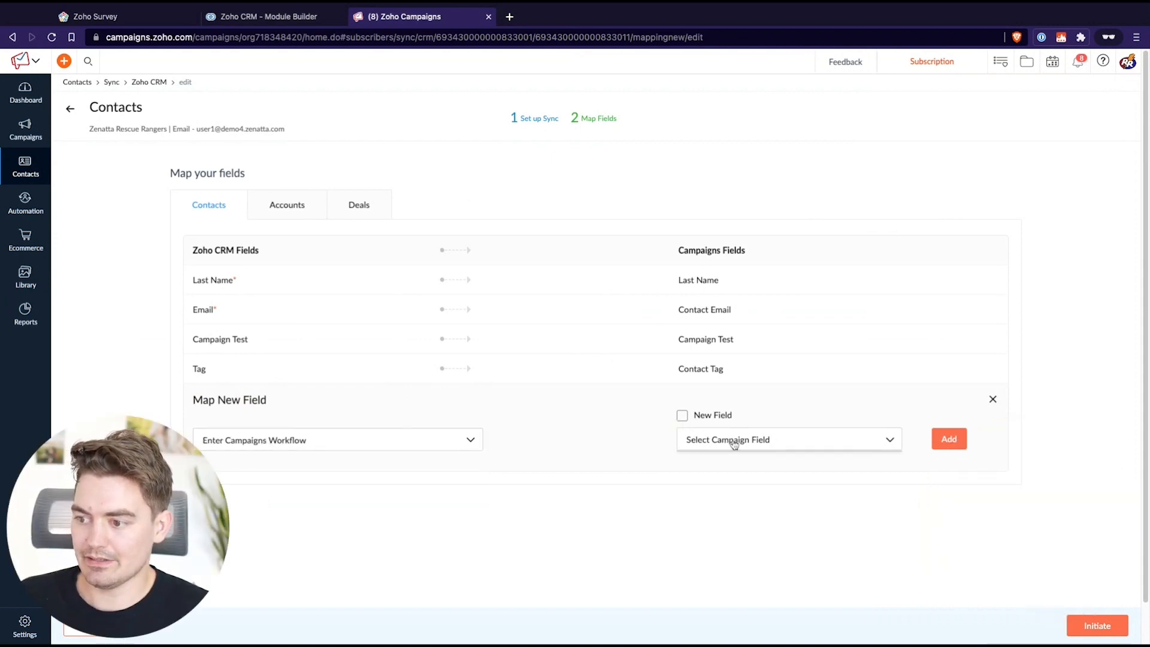
pyautogui.click(682, 415)
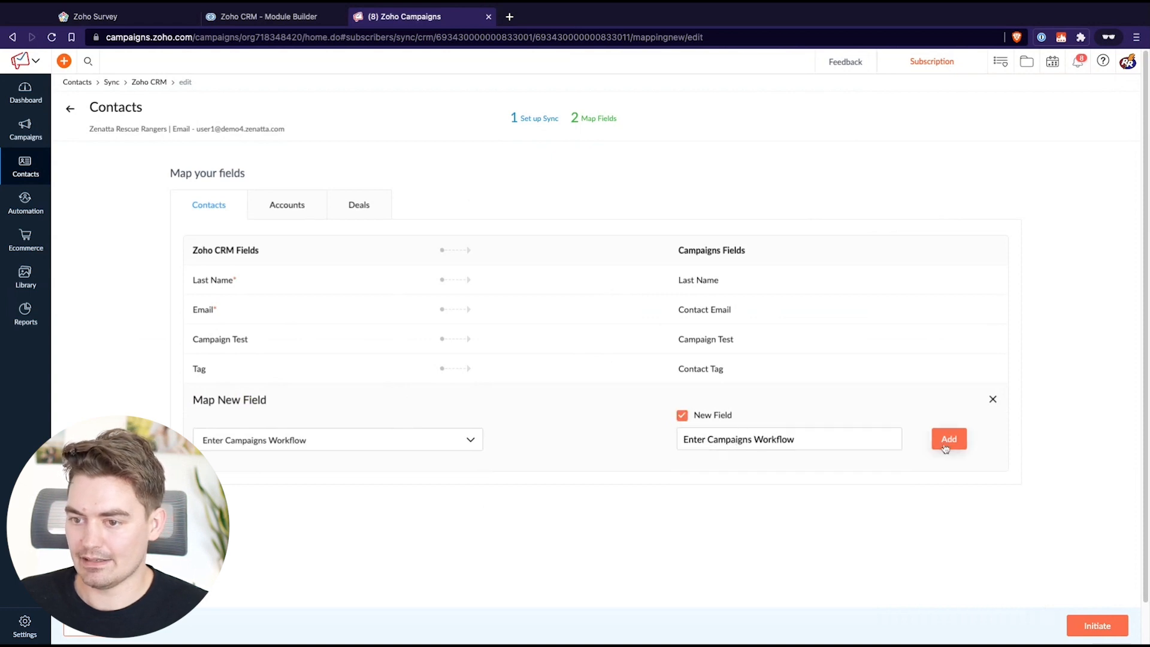
pyautogui.click(949, 438)
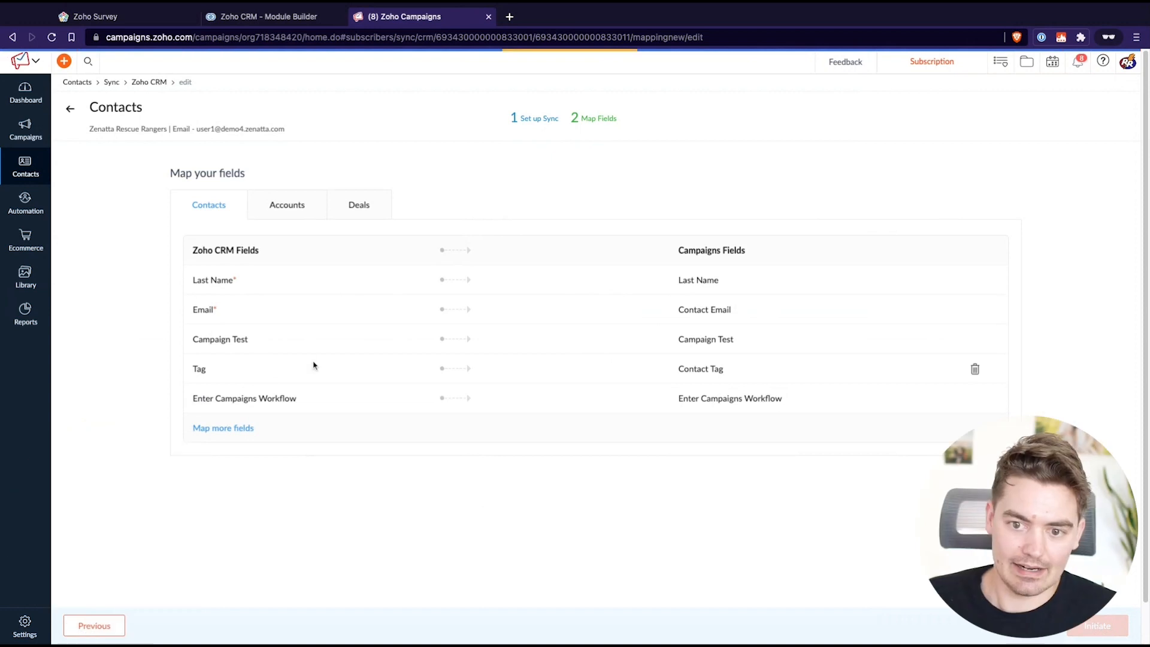
pyautogui.click(1104, 644)
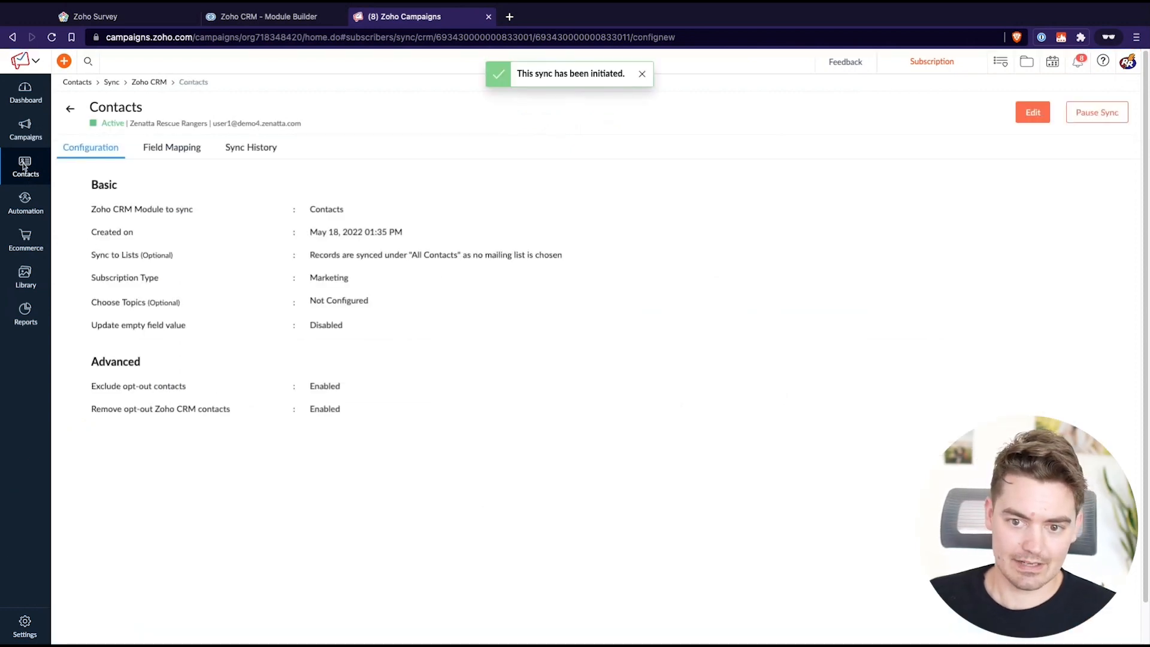
# Start creating a single new segment from the Contacts segment list.
pyautogui.click(26, 167)
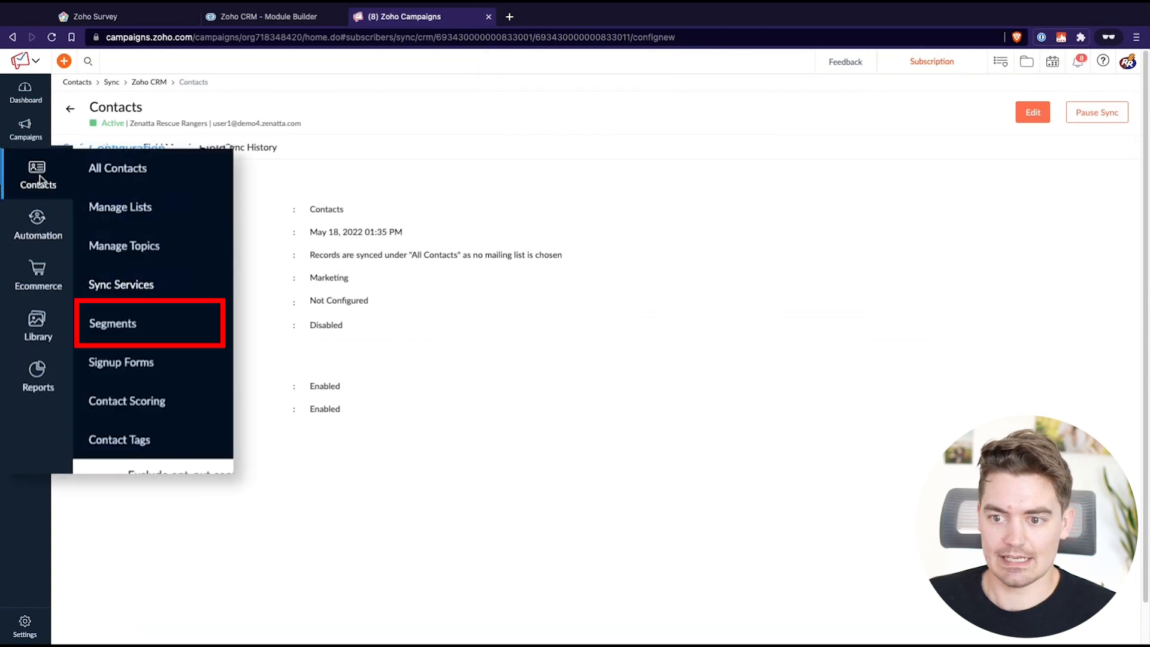
pyautogui.click(113, 323)
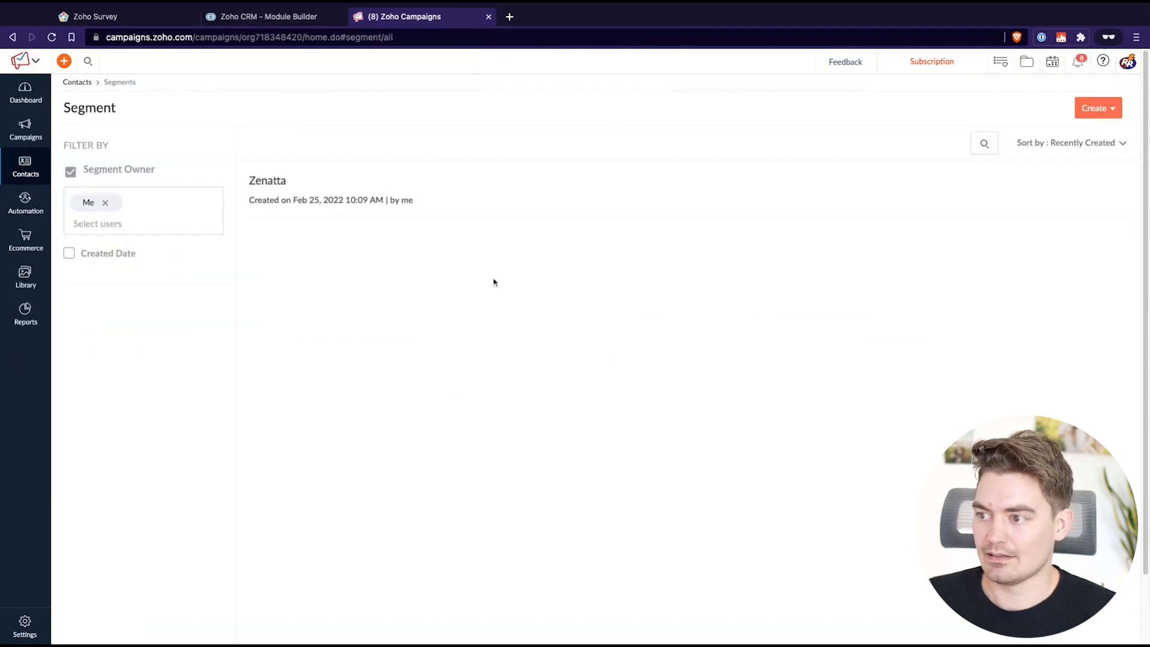
pyautogui.click(1098, 108)
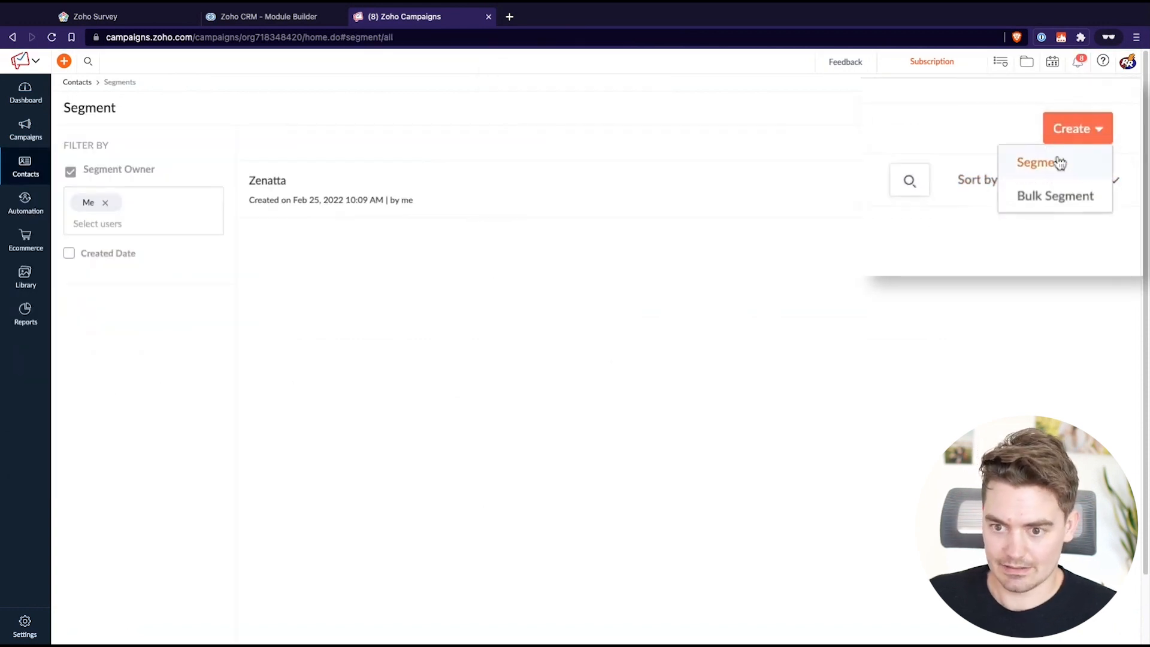
pyautogui.click(1040, 163)
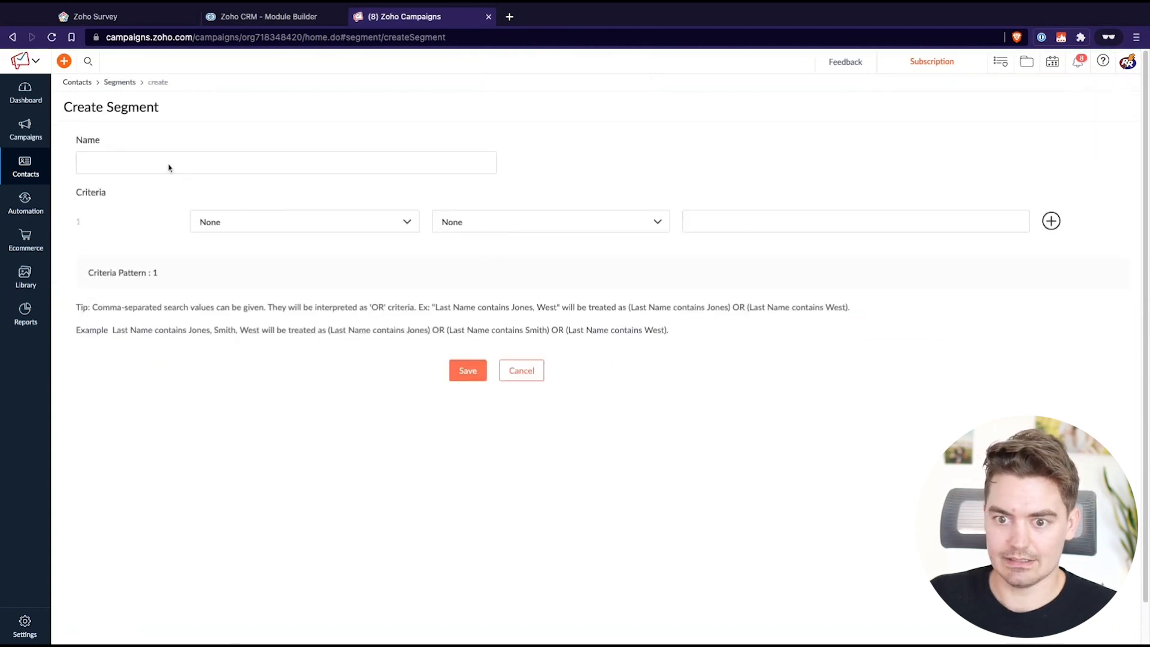
# Name it 'Enter Campaigns workflow' with criterion Enter Campaigns Workflow is Yes, and save.
pyautogui.write('Enter')
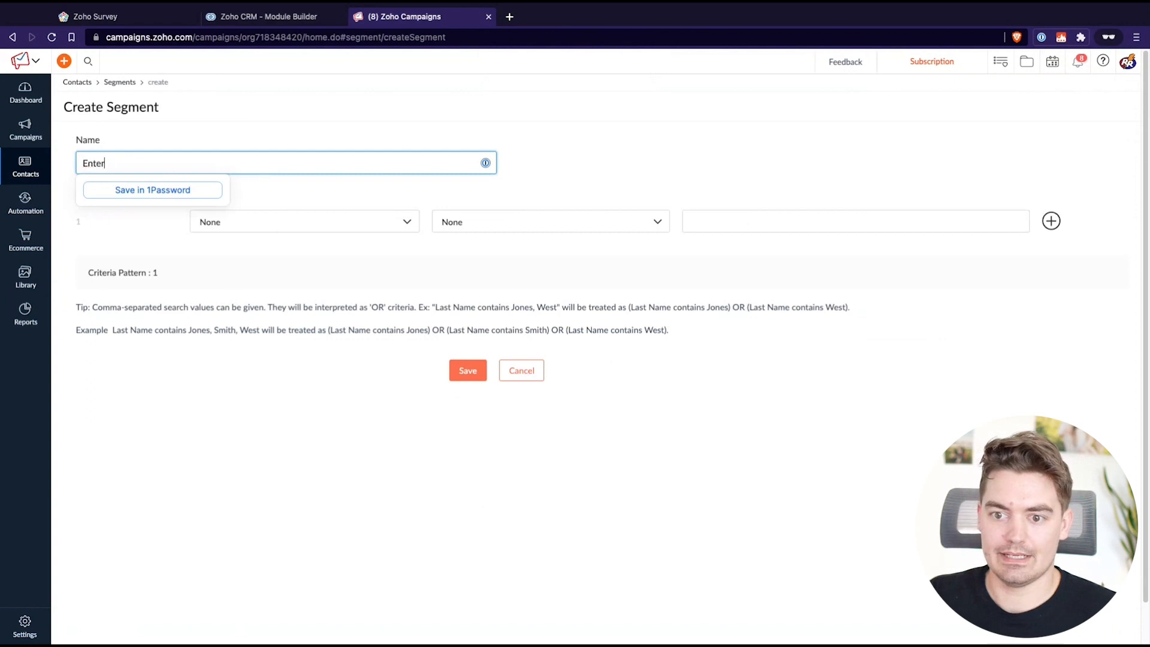
pyautogui.write('Campaigns workflow')
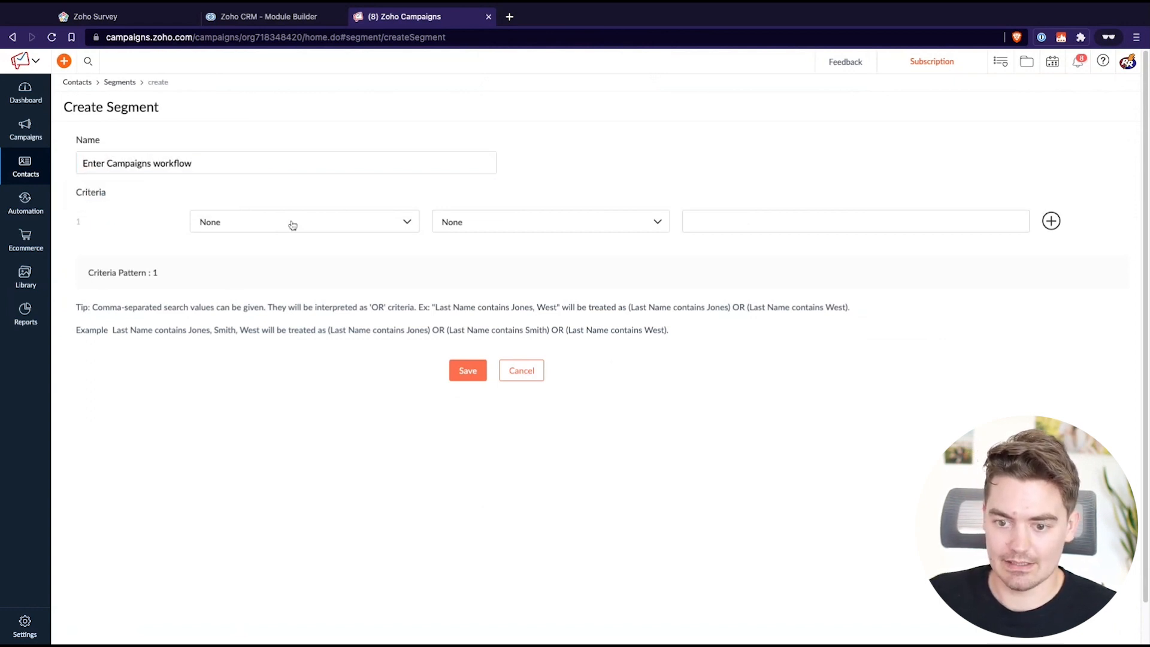
pyautogui.click(293, 222)
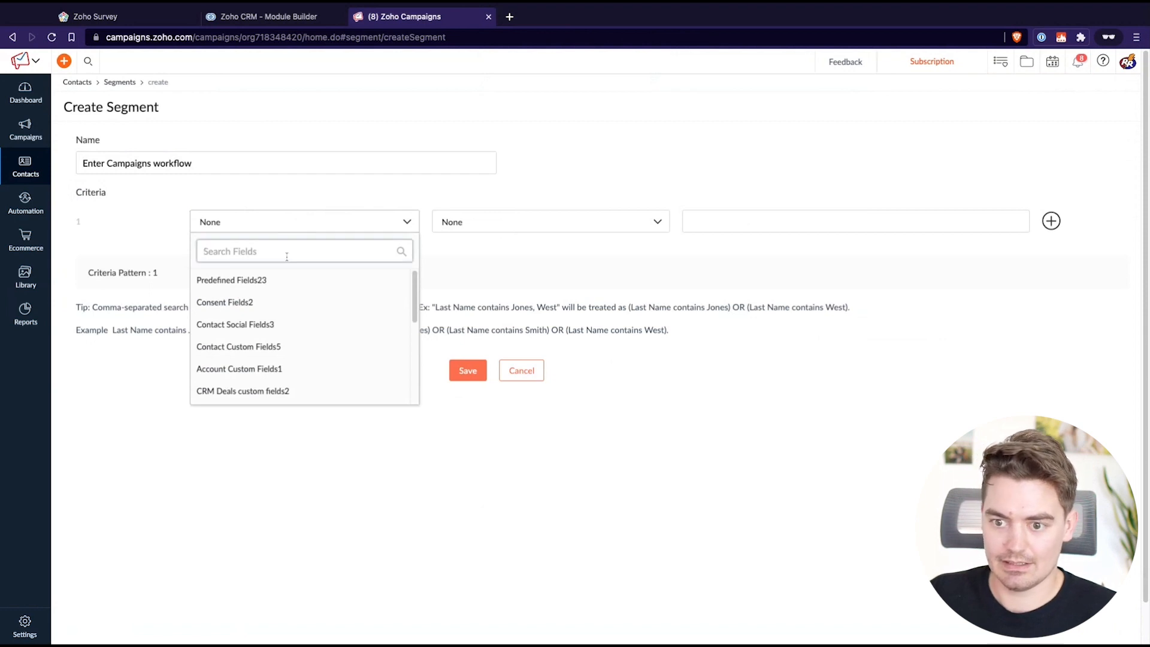
pyautogui.write('Ente')
pyautogui.click(856, 221)
pyautogui.write('Yes')
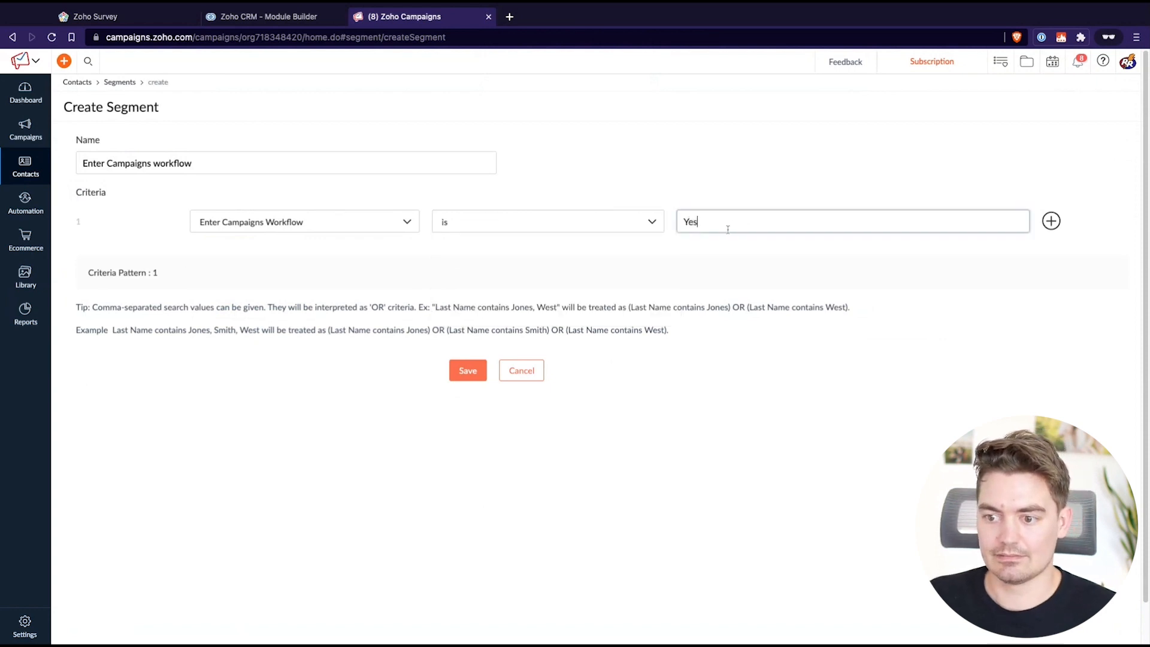
pyautogui.click(468, 370)
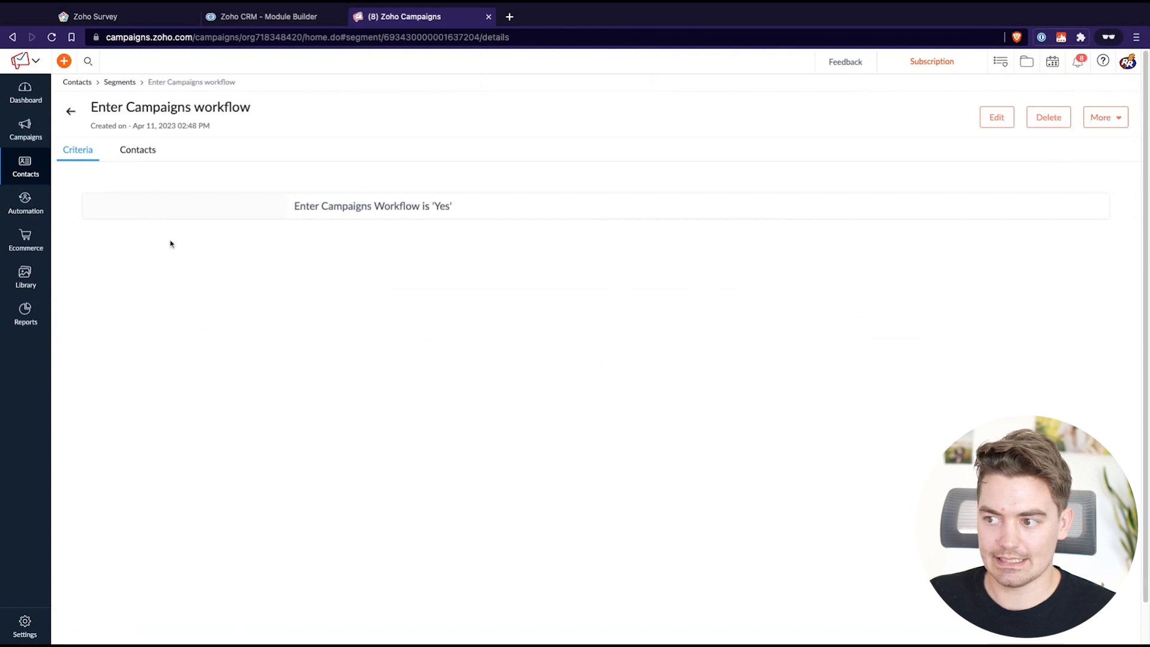
# Check the new segment's contacts, then start a new workflow under Automation > Workflows.
pyautogui.click(137, 150)
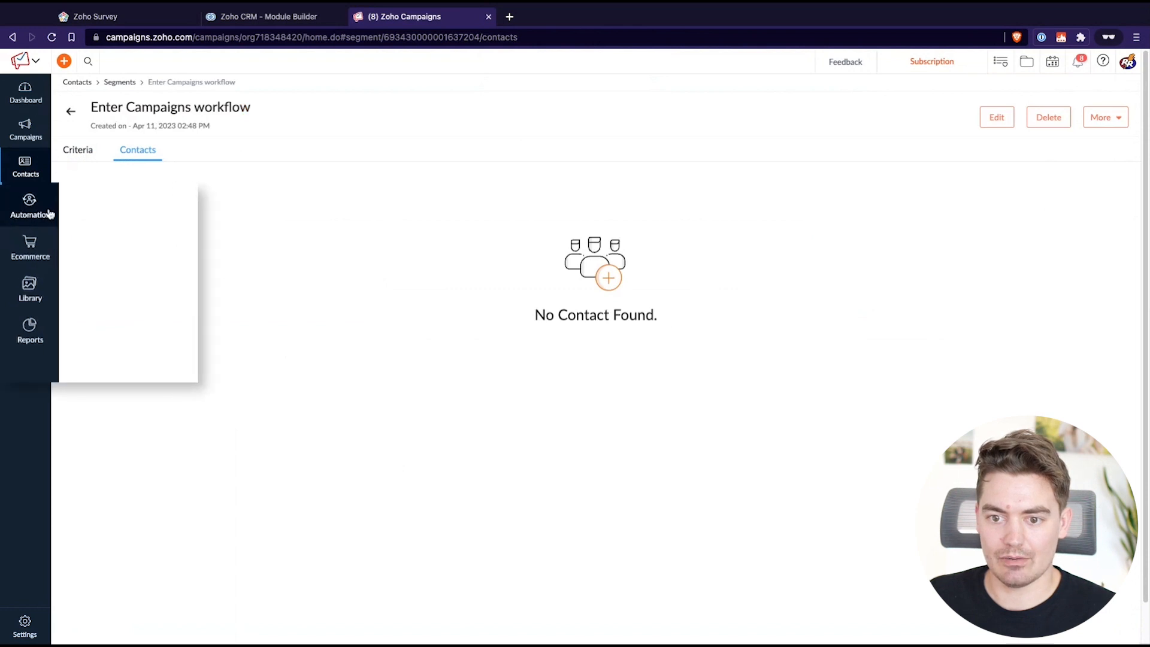
pyautogui.click(29, 207)
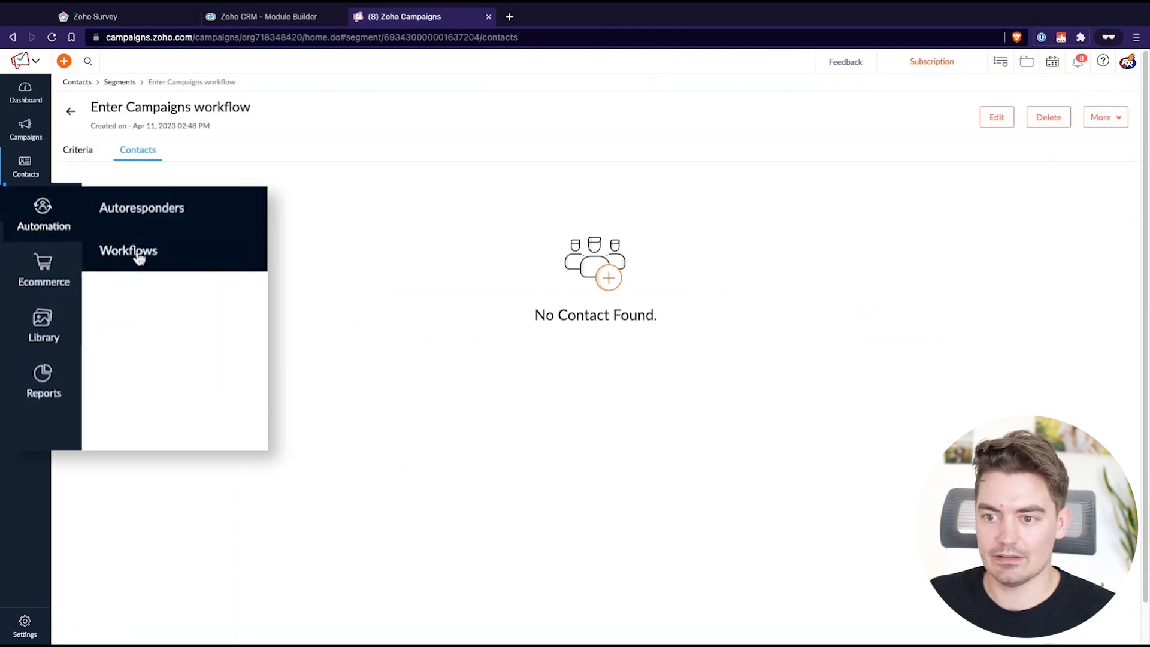
pyautogui.click(128, 251)
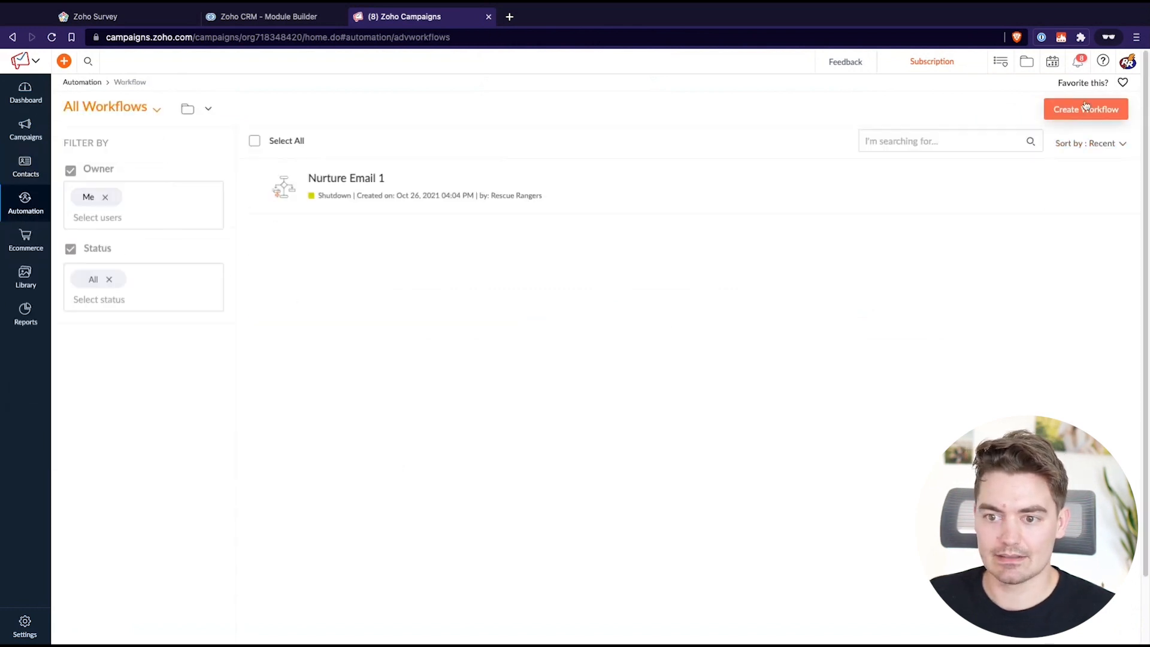
pyautogui.click(1086, 109)
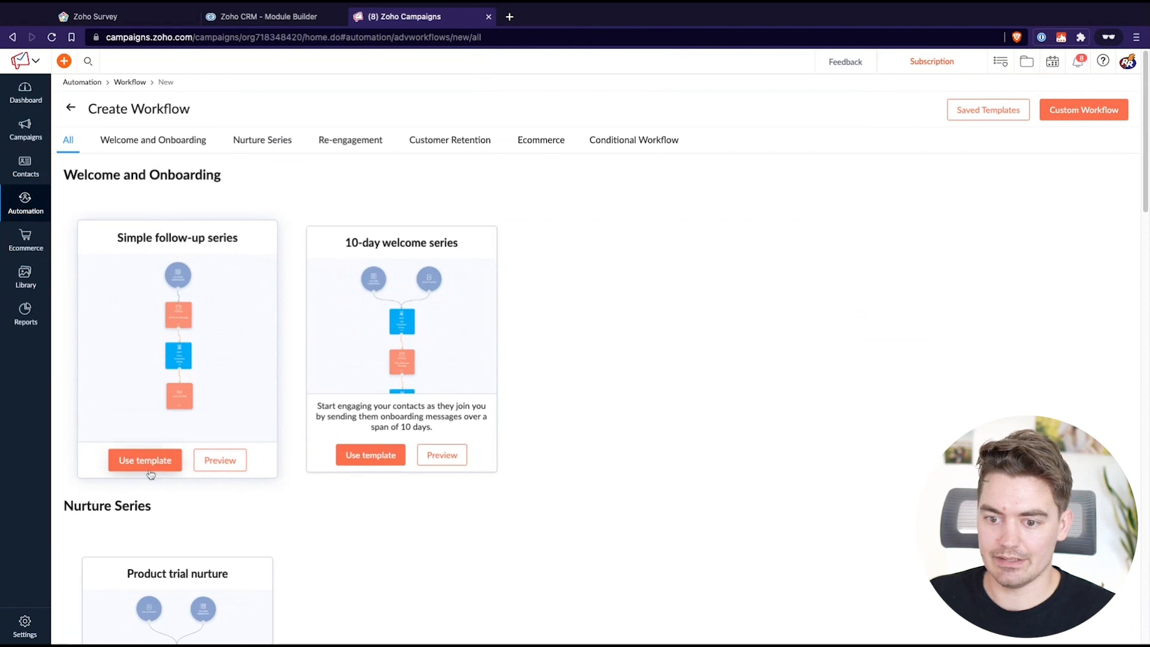
# Start a new workflow from the Simple follow-up series template.
pyautogui.click(144, 460)
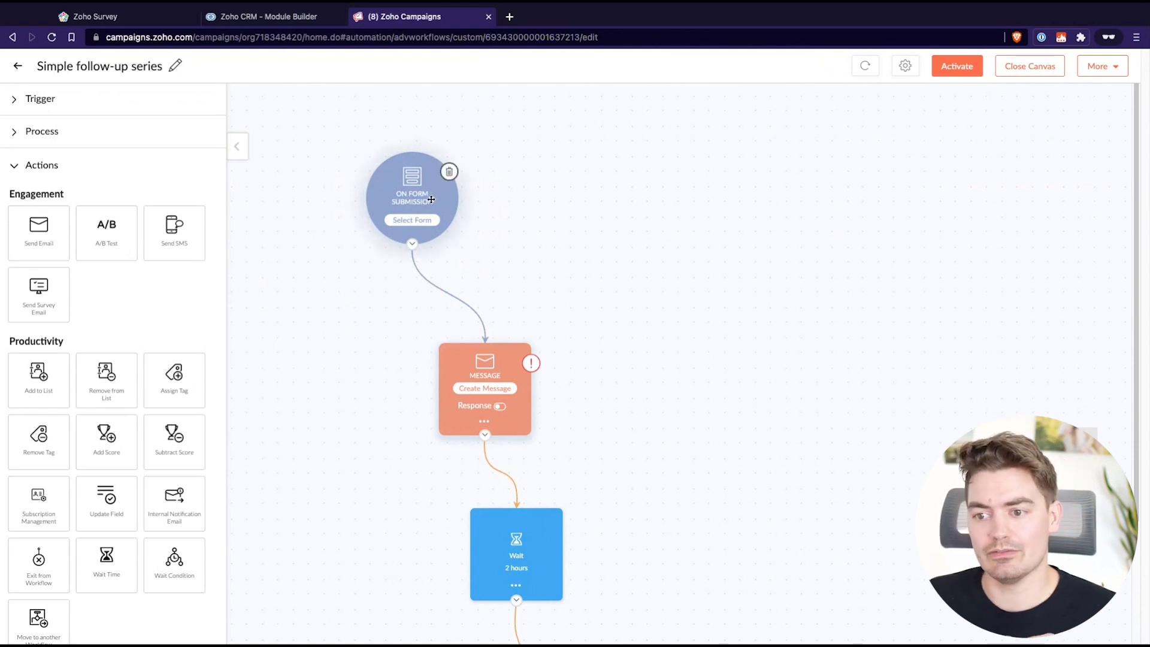
pyautogui.moveTo(494, 194)
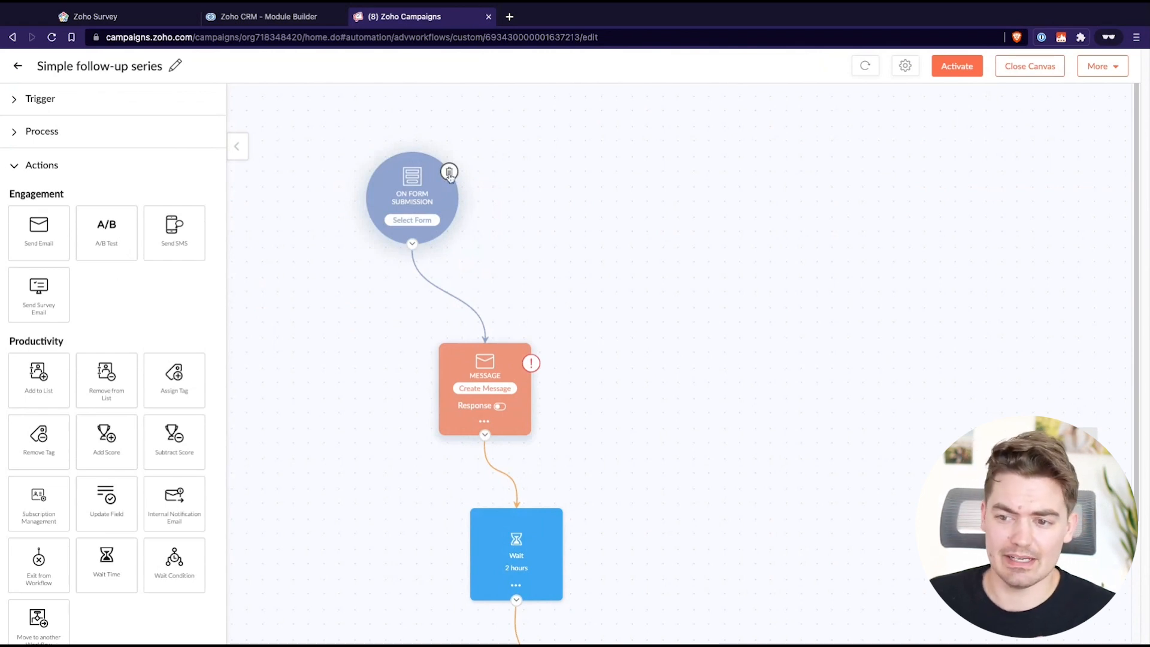
pyautogui.moveTo(452, 168)
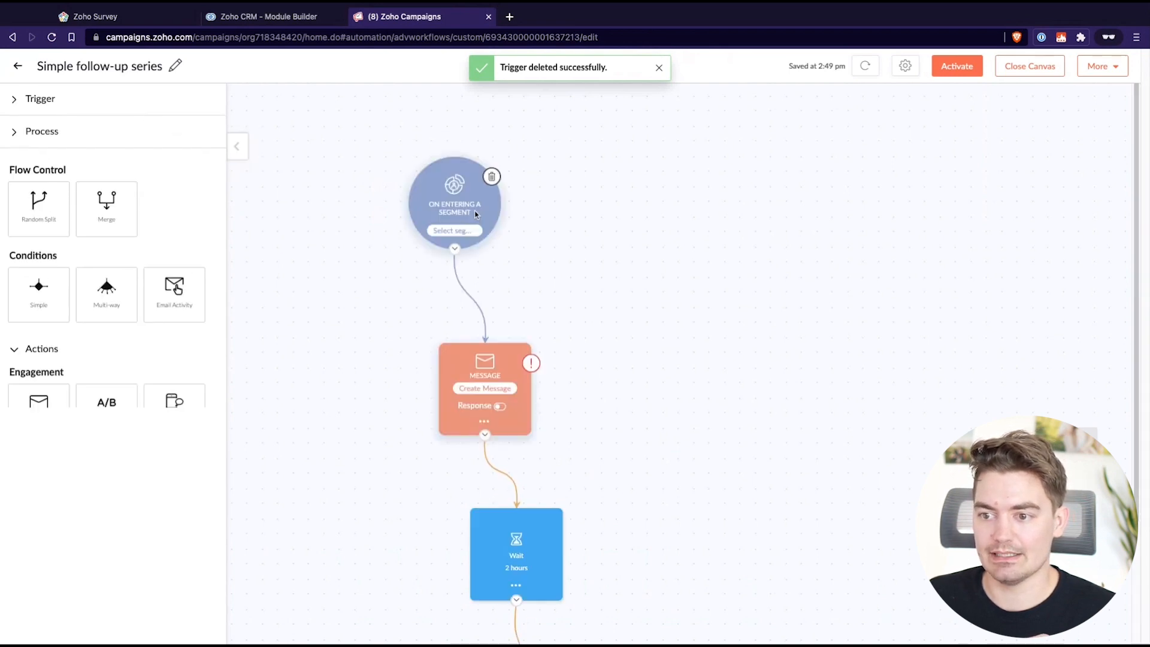
# Set the segment trigger to Enter Campaigns workflow, admitting only newly entering contacts, and save.
pyautogui.click(453, 204)
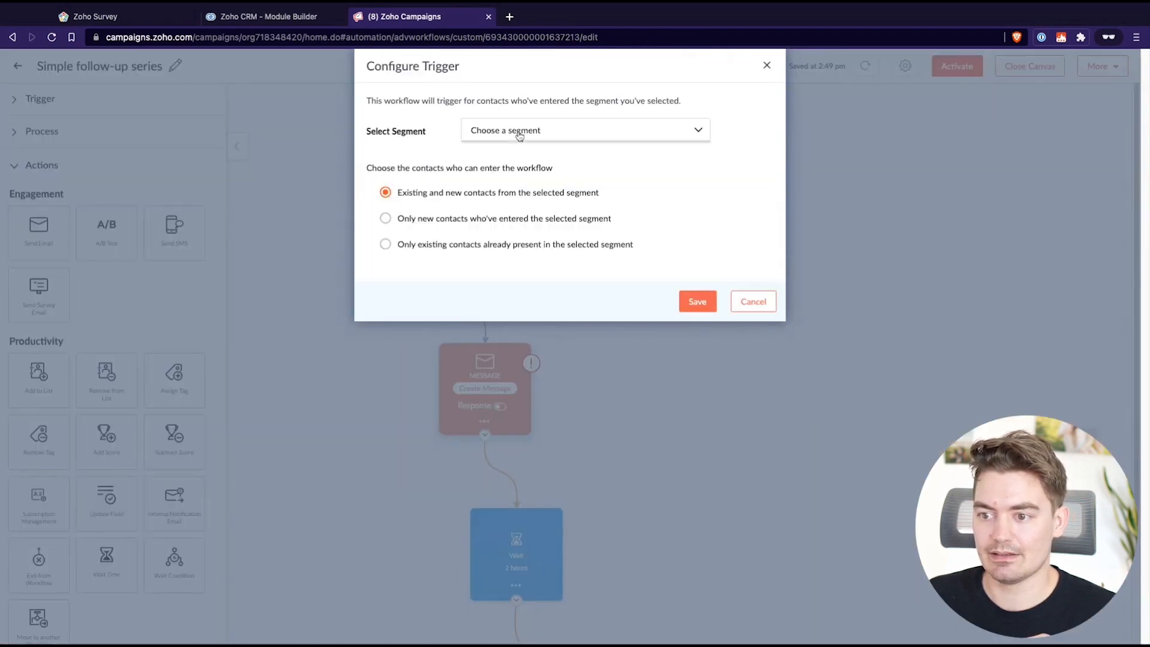
pyautogui.click(585, 130)
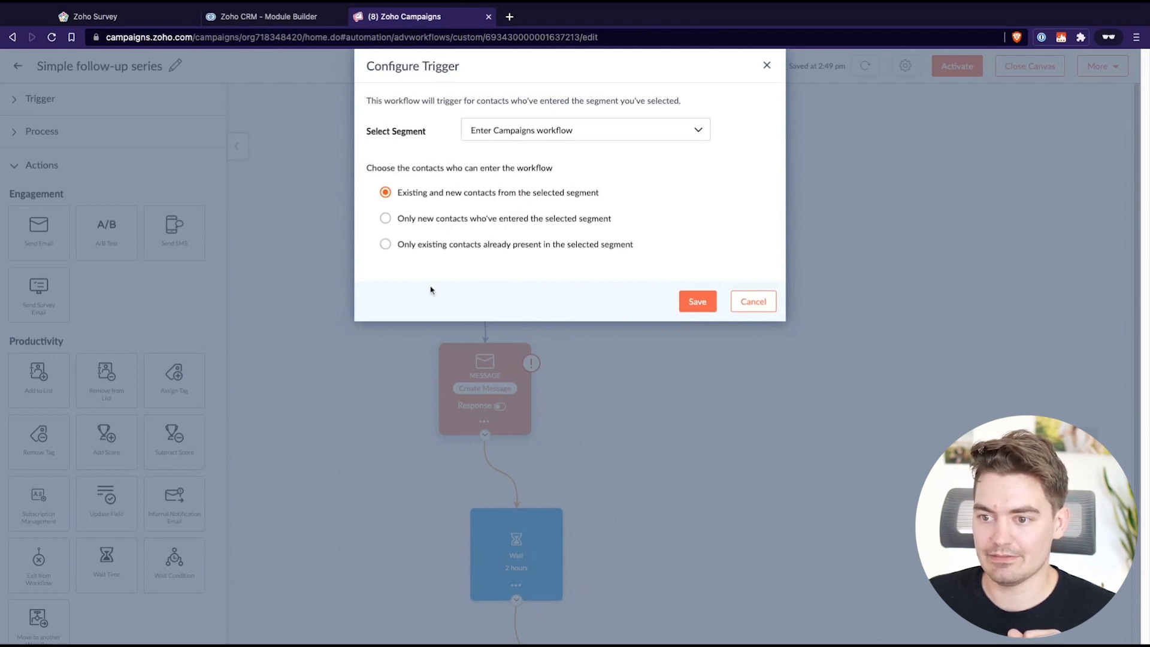
pyautogui.moveTo(393, 182)
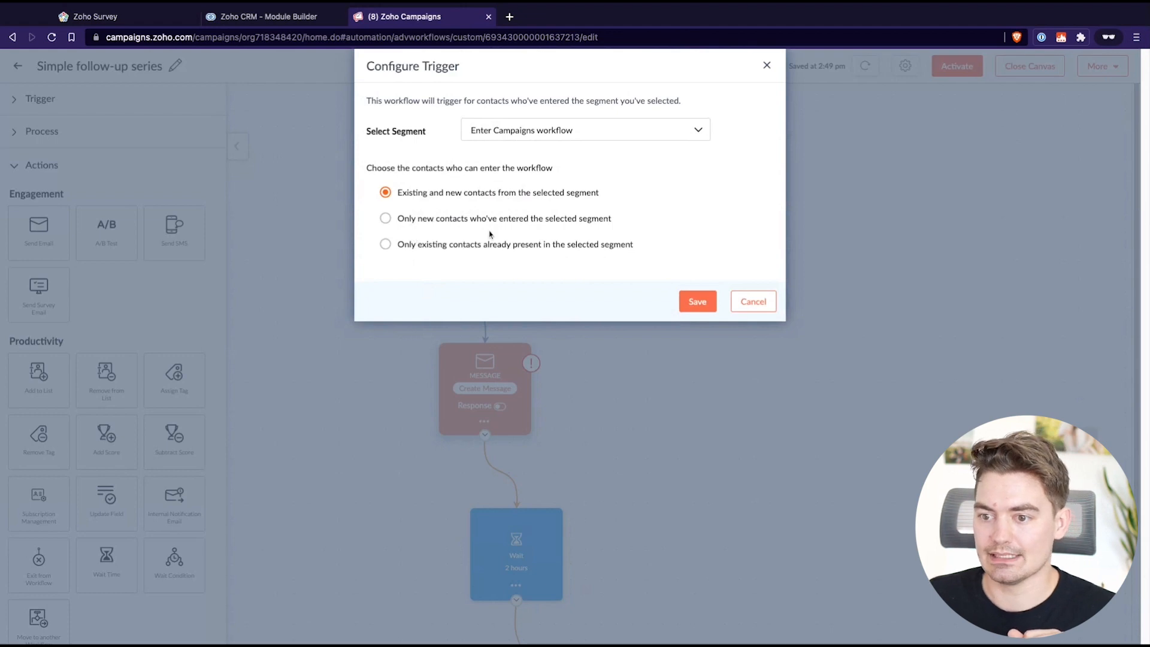
pyautogui.click(385, 218)
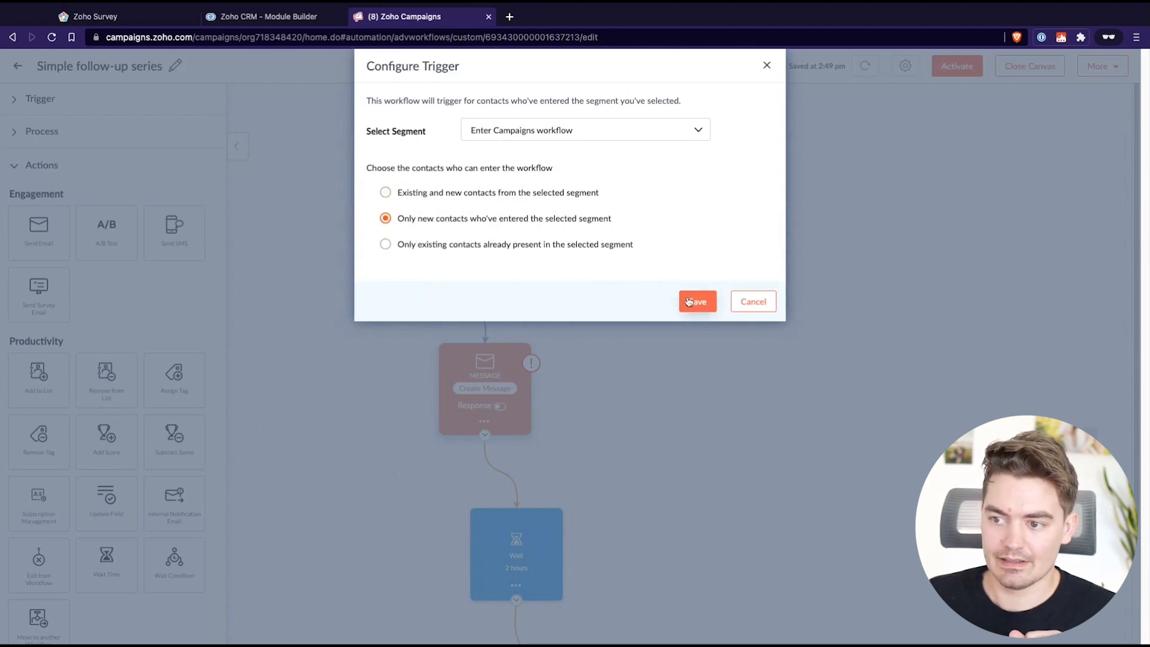
pyautogui.click(698, 302)
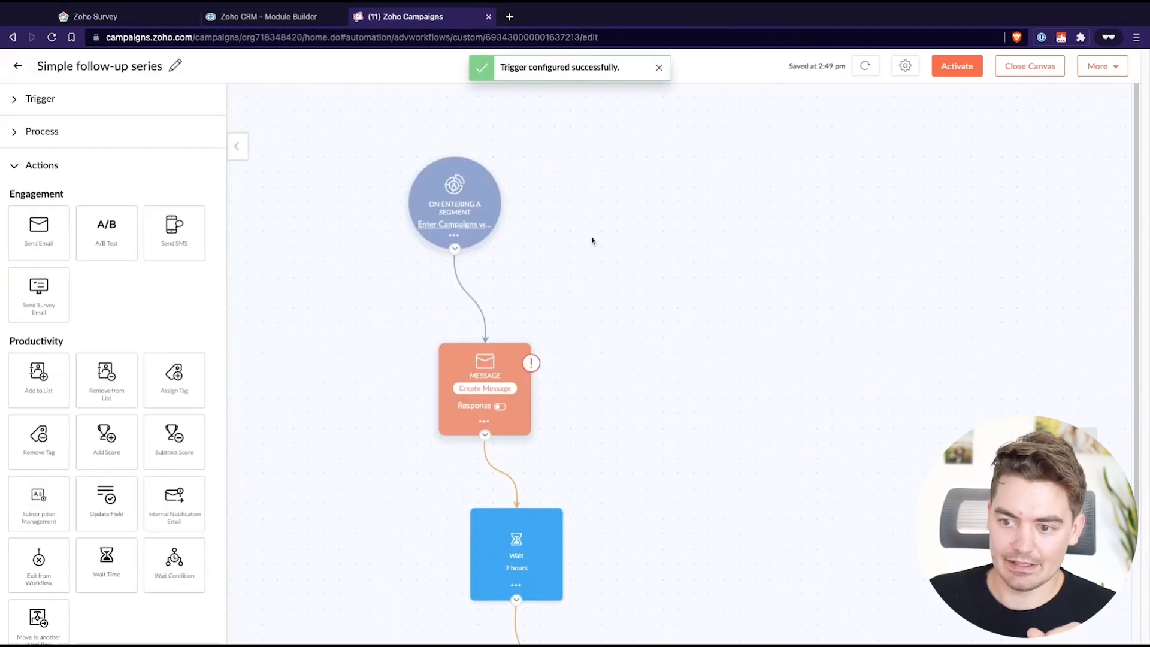
# Close the workflow canvas to return to the All Workflows list.
pyautogui.scroll(-3)
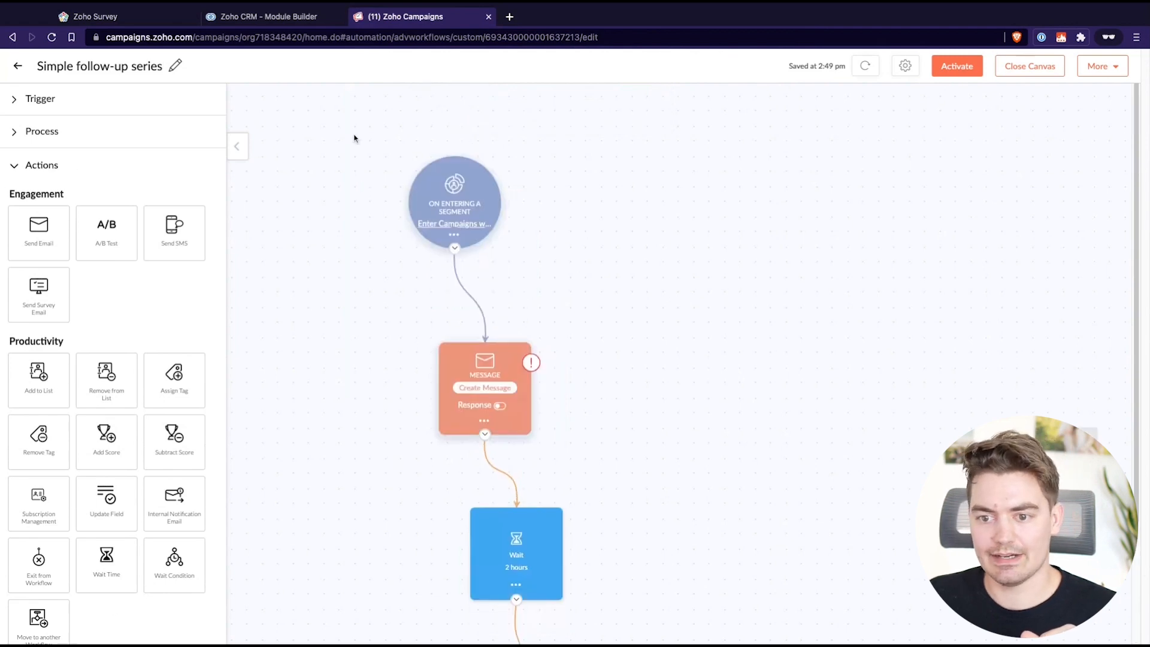
pyautogui.moveTo(362, 222)
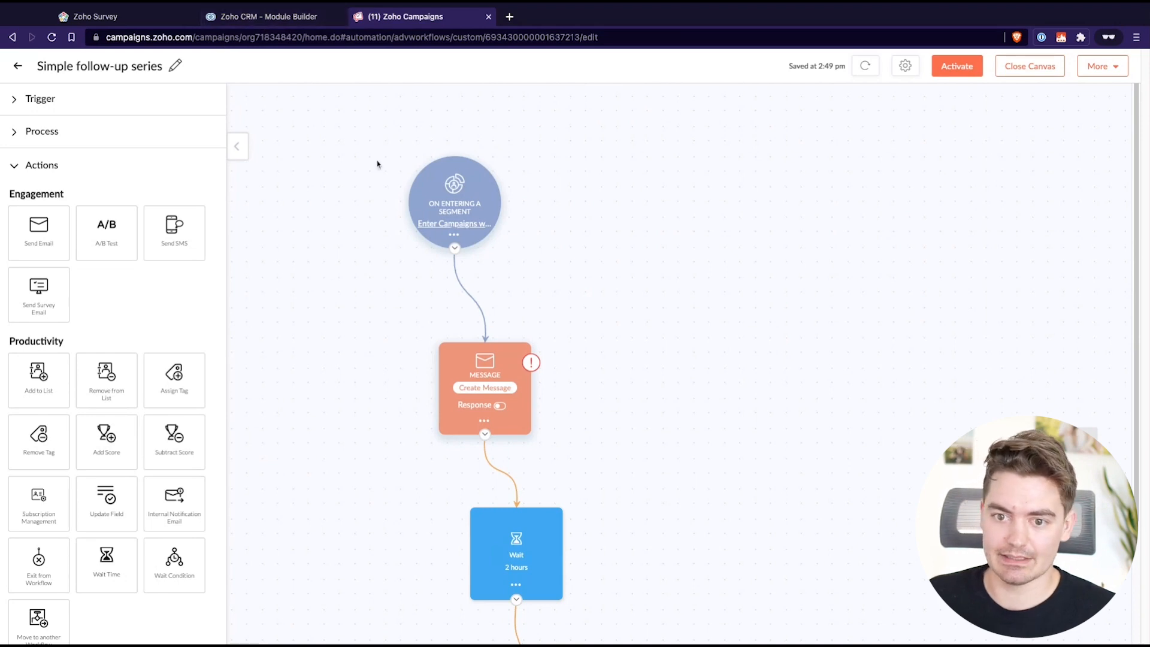
pyautogui.click(14, 66)
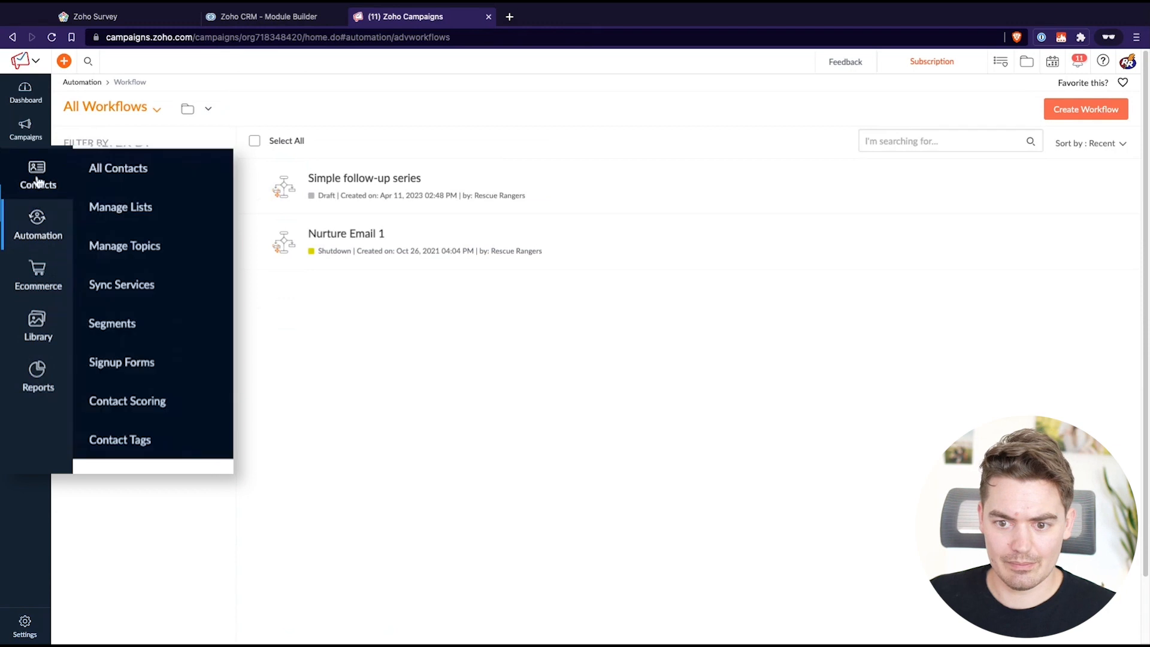
pyautogui.moveTo(118, 370)
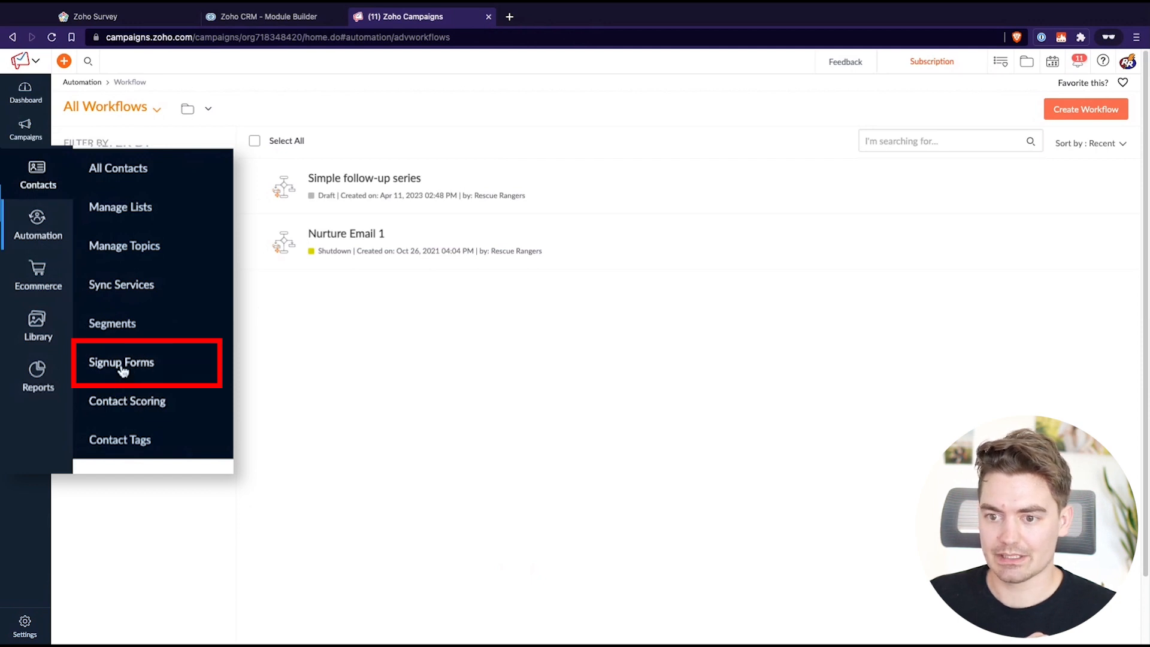
# Create an Untitled Signup Form and browse its compact template gallery.
pyautogui.click(121, 362)
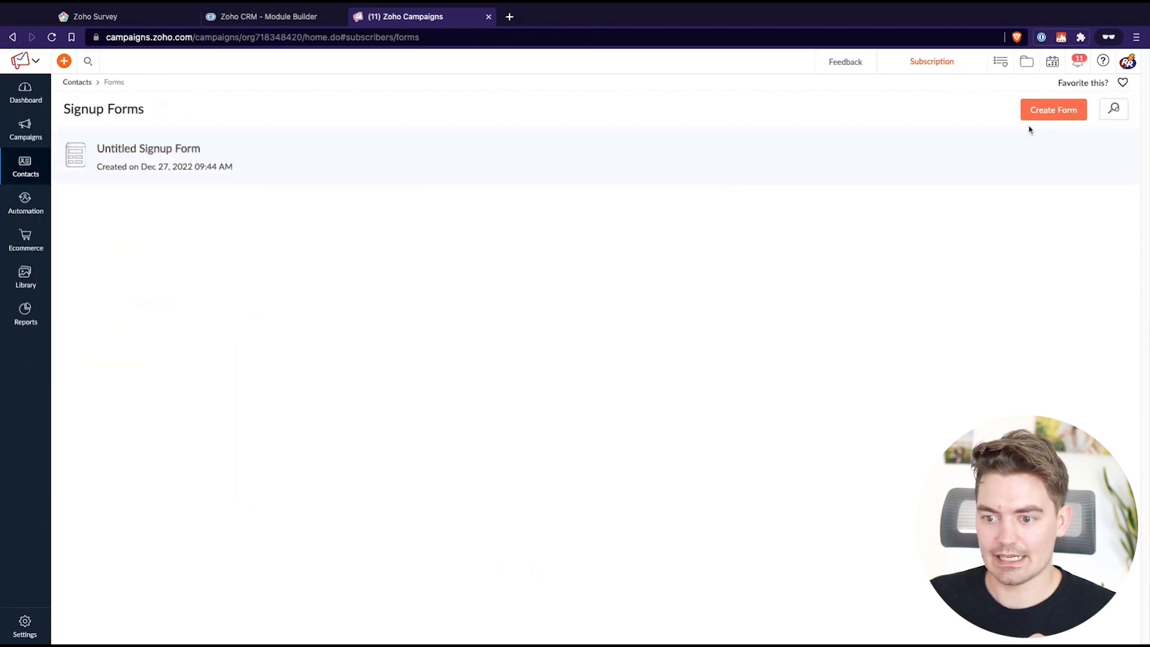
pyautogui.click(148, 149)
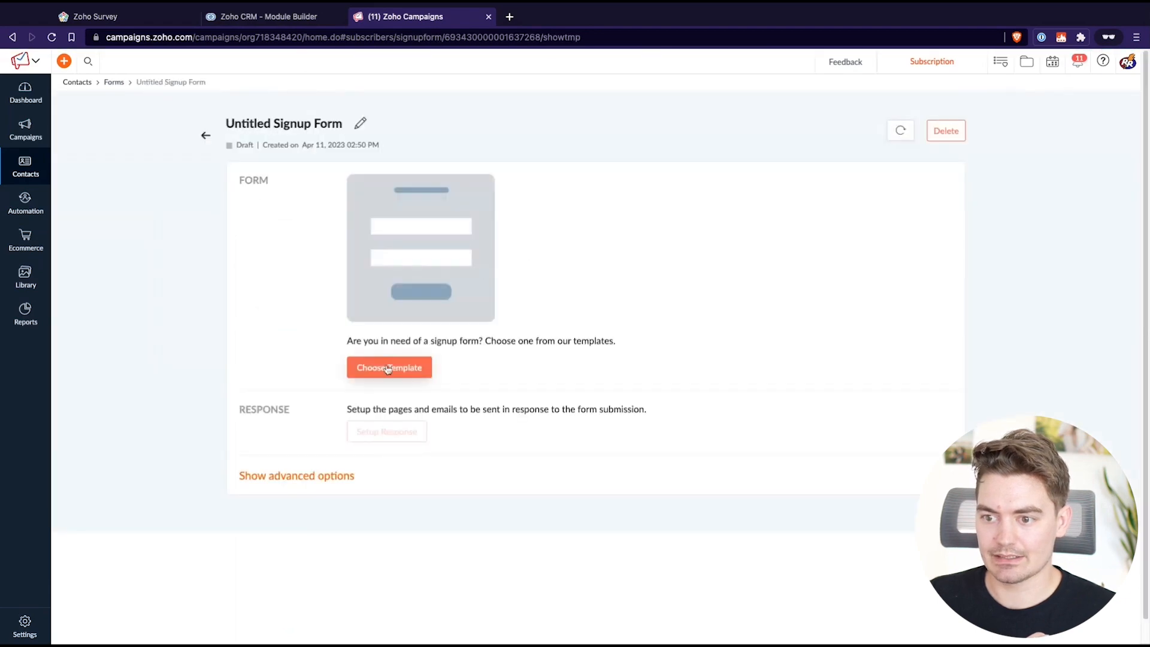
pyautogui.click(390, 368)
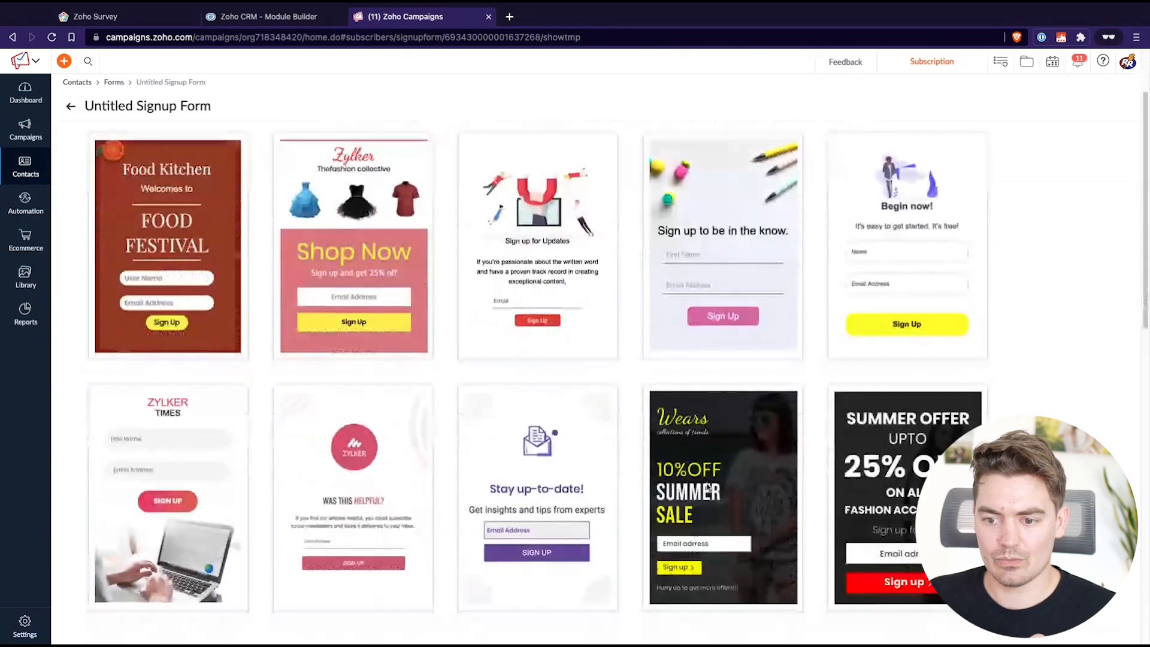
pyautogui.scroll(-3)
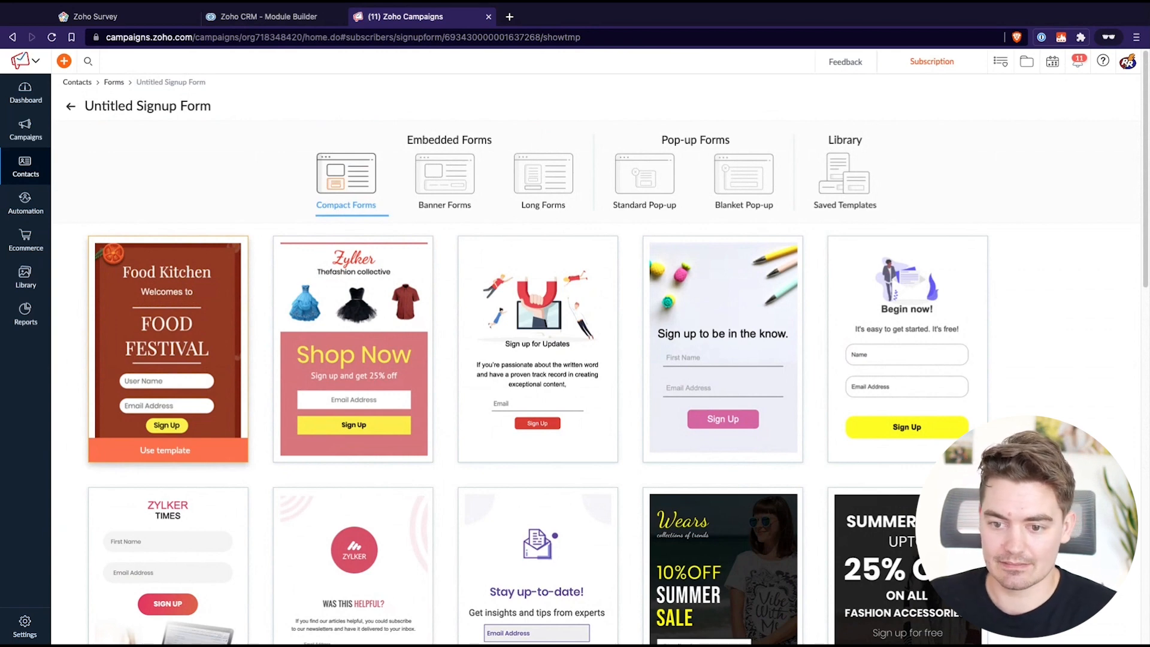
pyautogui.moveTo(173, 392)
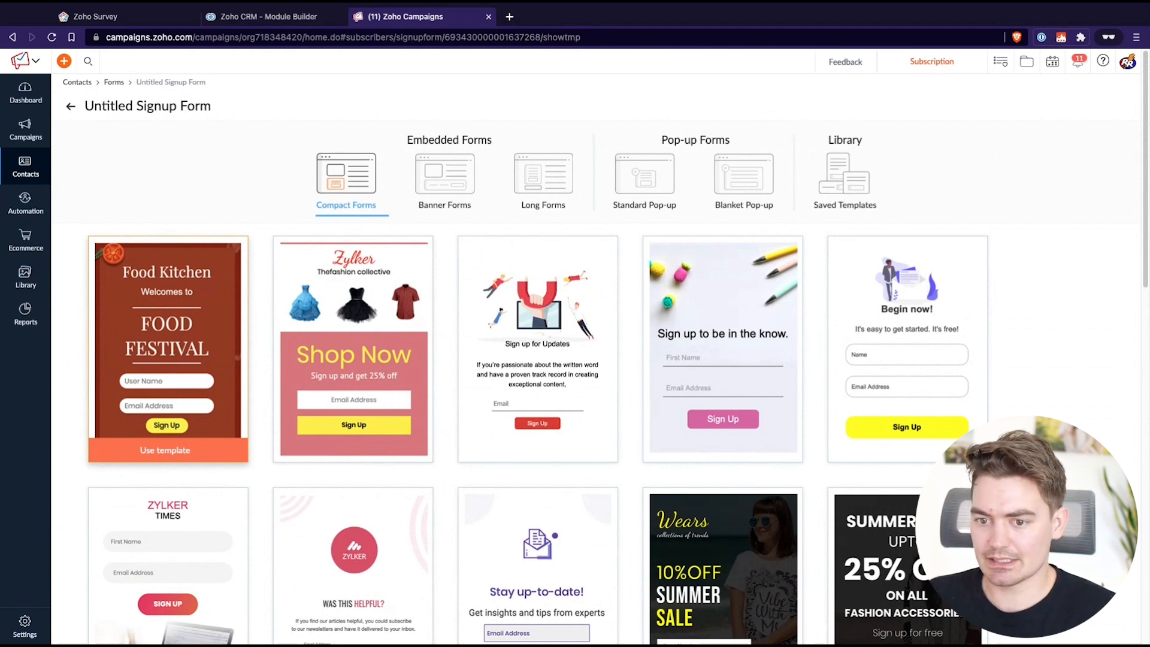
pyautogui.scroll(-3)
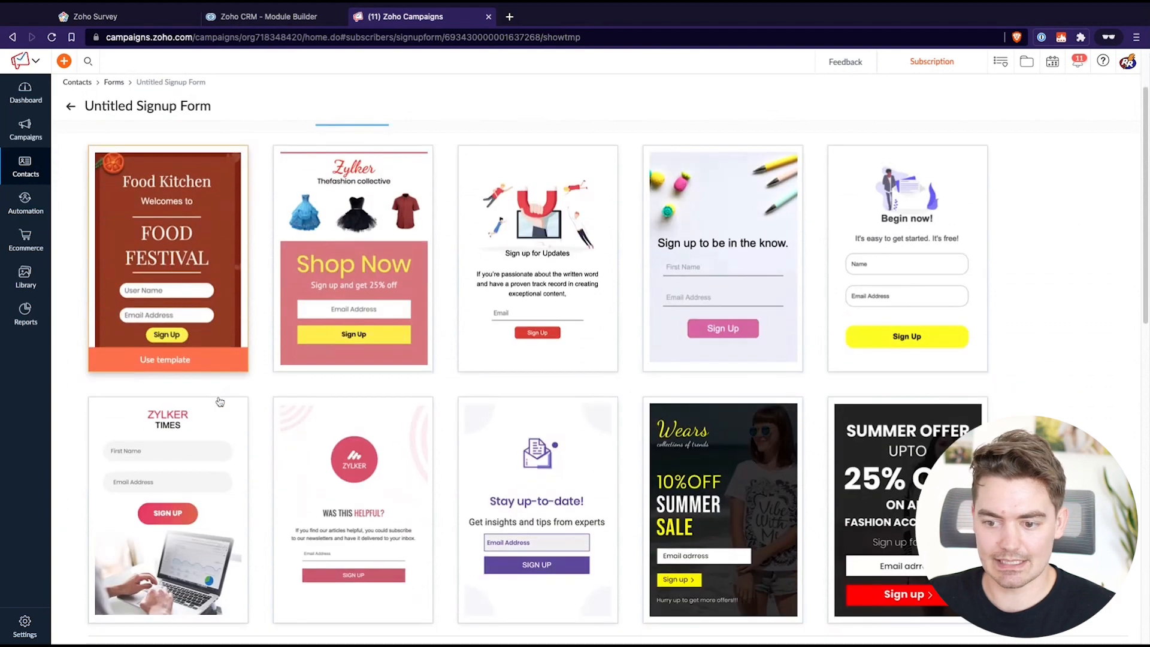
pyautogui.scroll(-3)
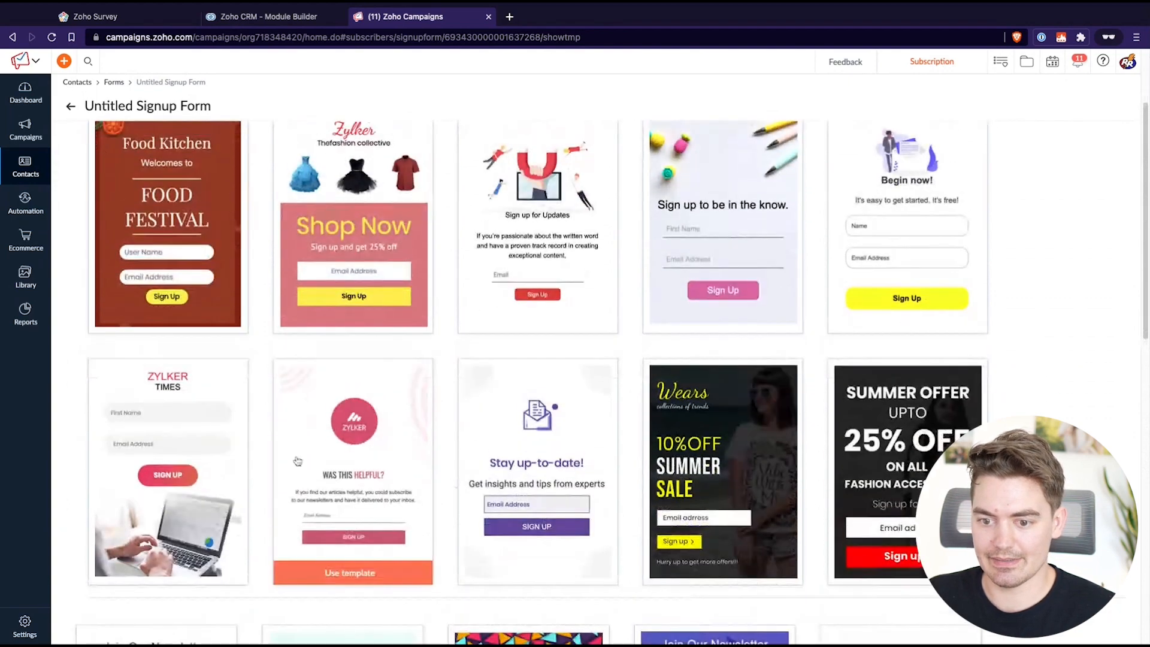
pyautogui.moveTo(694, 297)
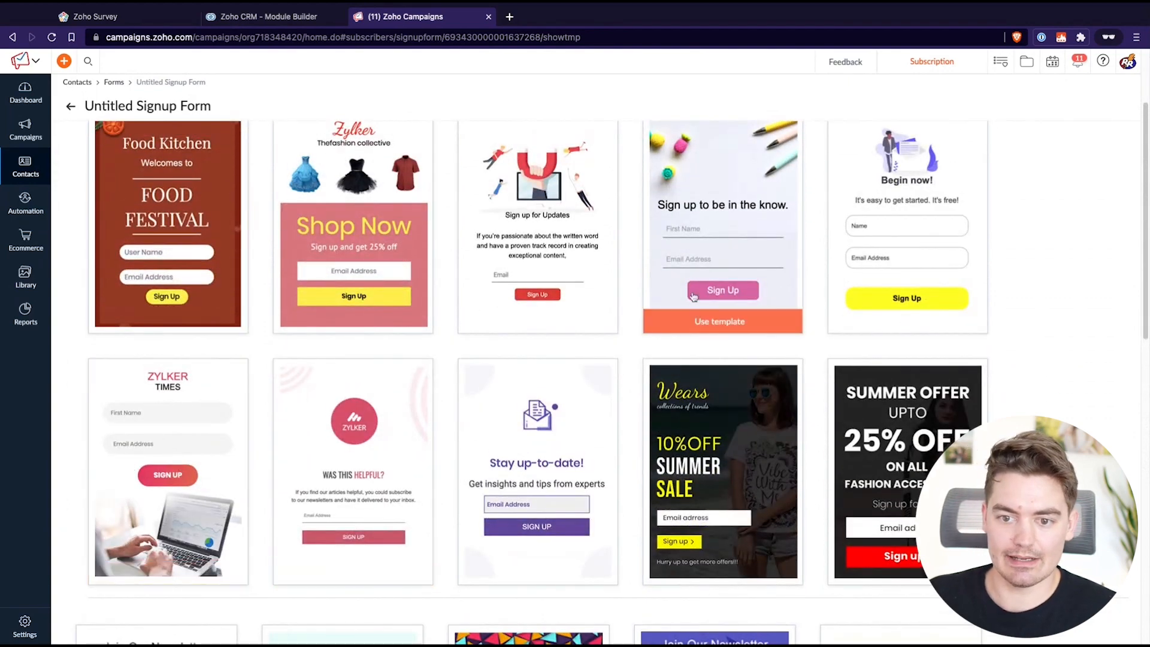